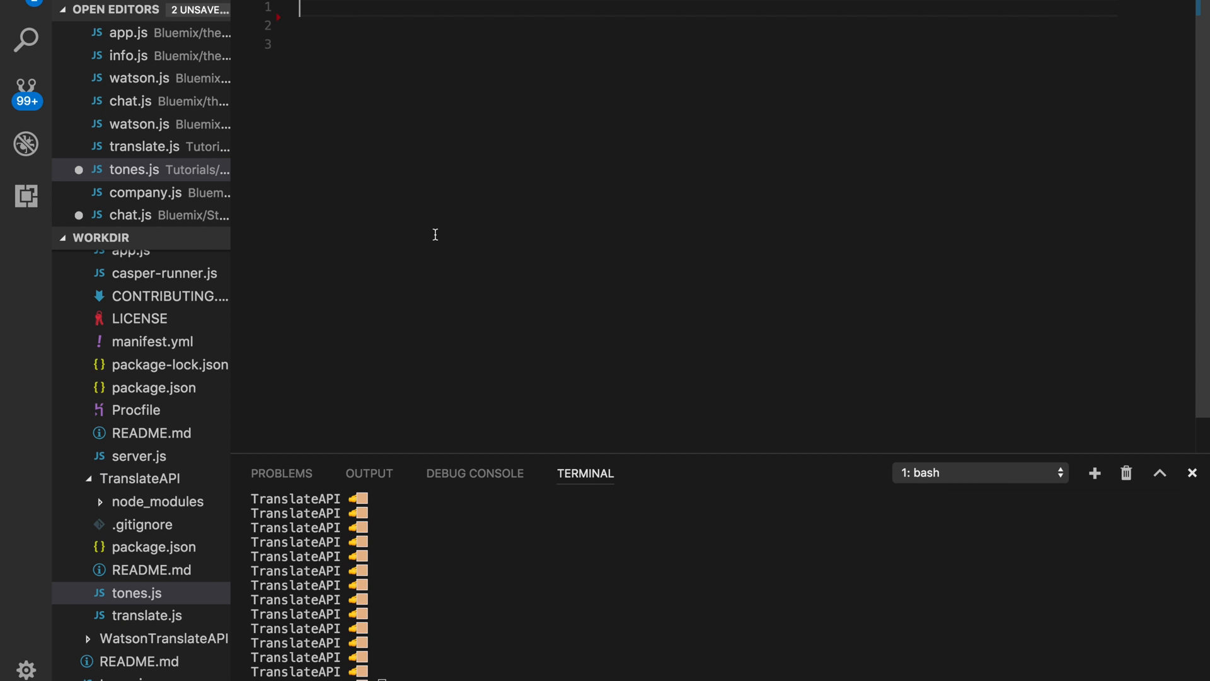
Step: Write var request = require("request"); on the first line of tones.js
text(var request = require("request");)
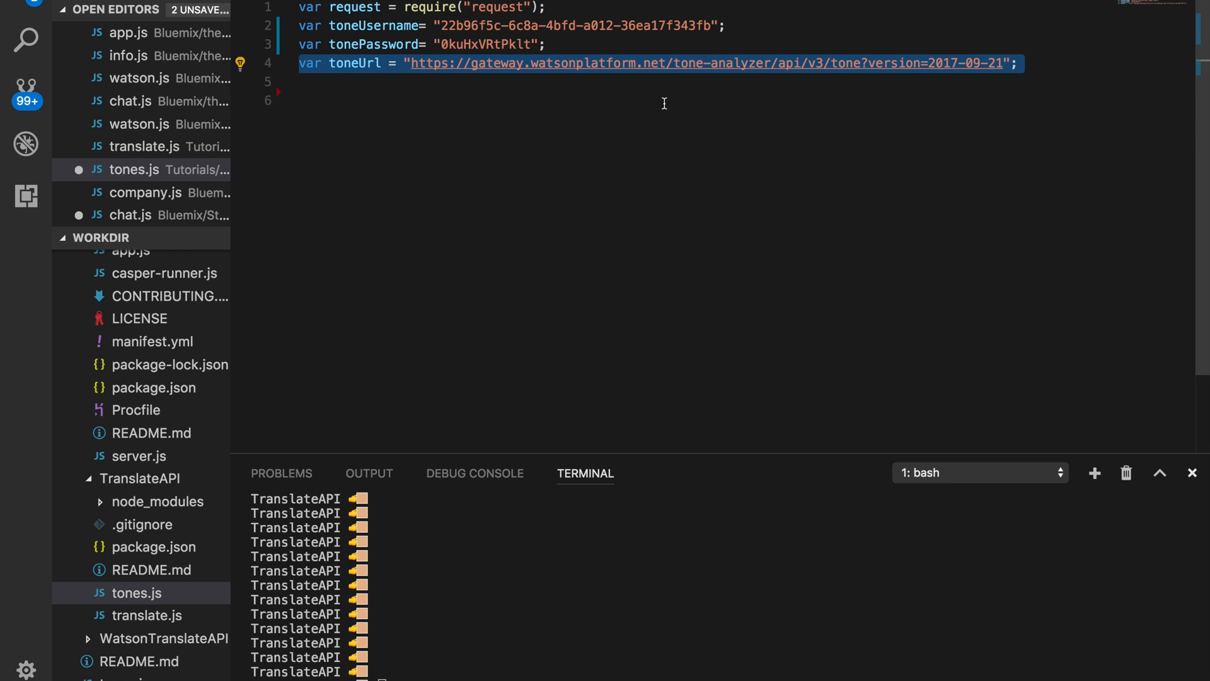
Step: Add blank lines below the toneUsername, tonePassword and toneUrl declarations
click(871, 63)
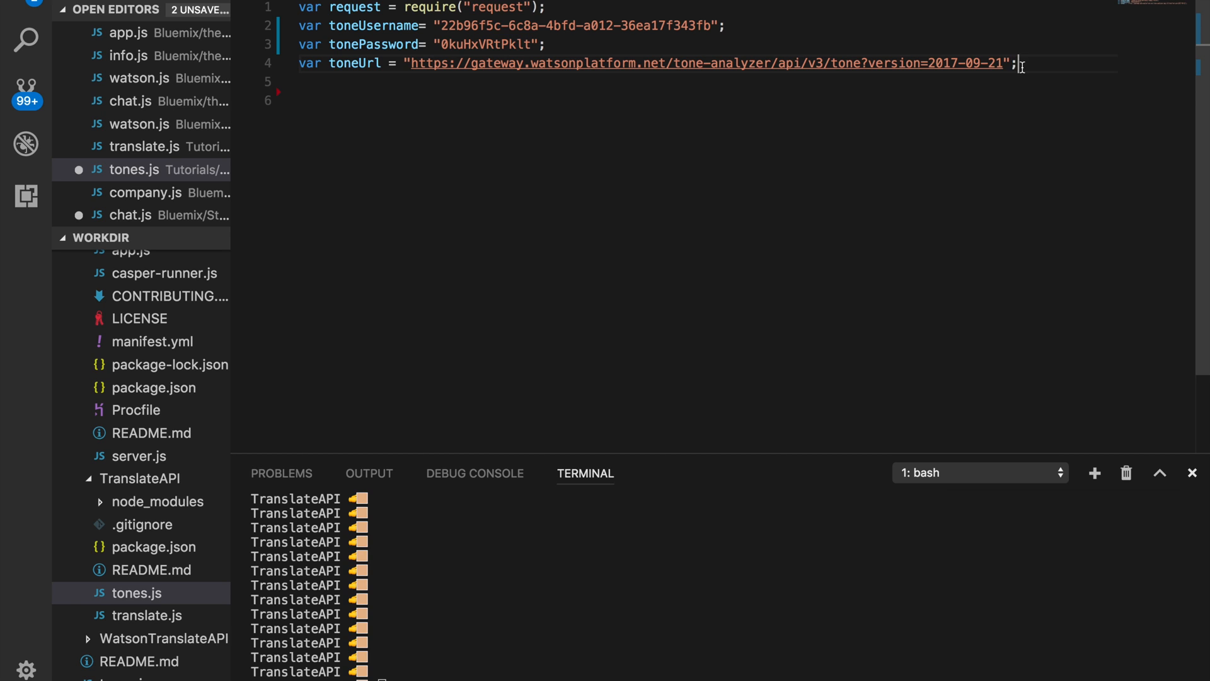
key(Enter)
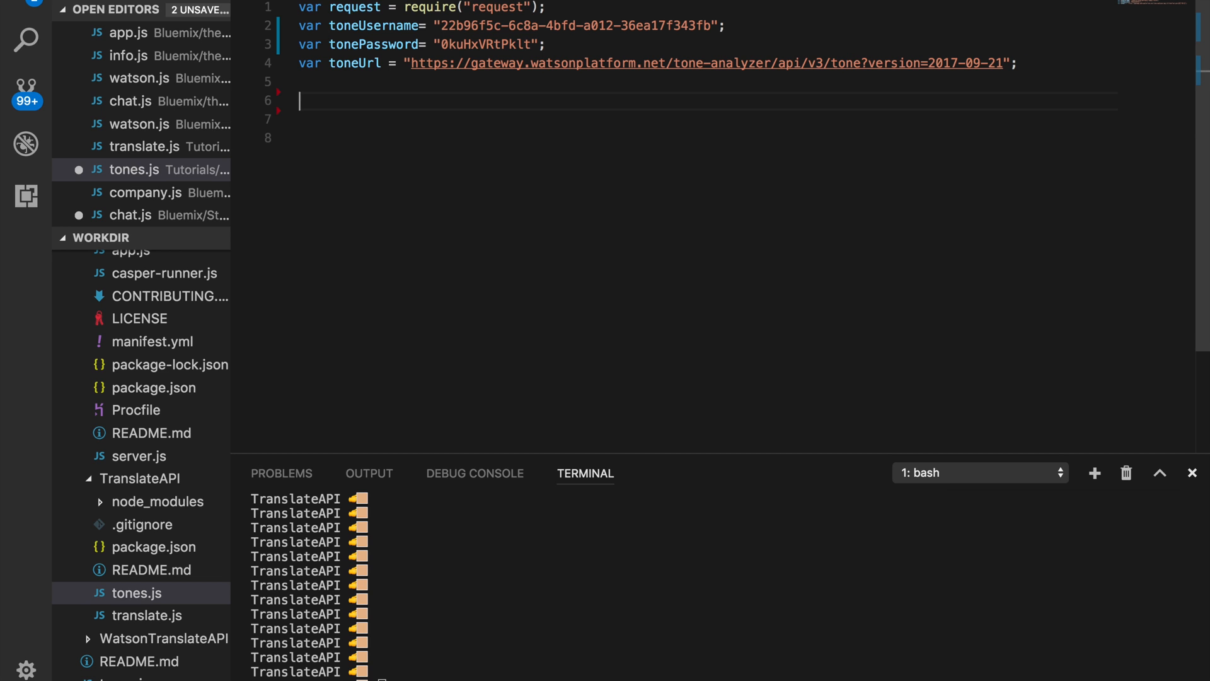
Step: Define data with text "I hate you!" and start request.post with toneUrl and json data
text(var data = {};)
click(704, 138)
text(data.text = ")
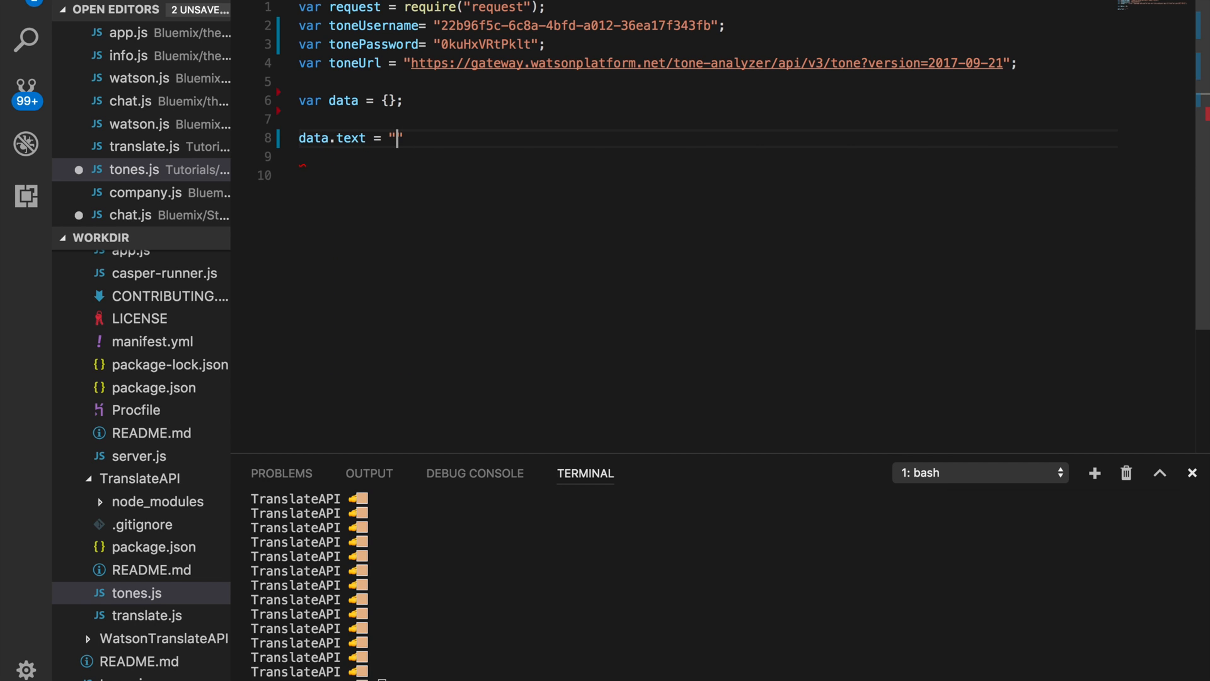
text(I hat)
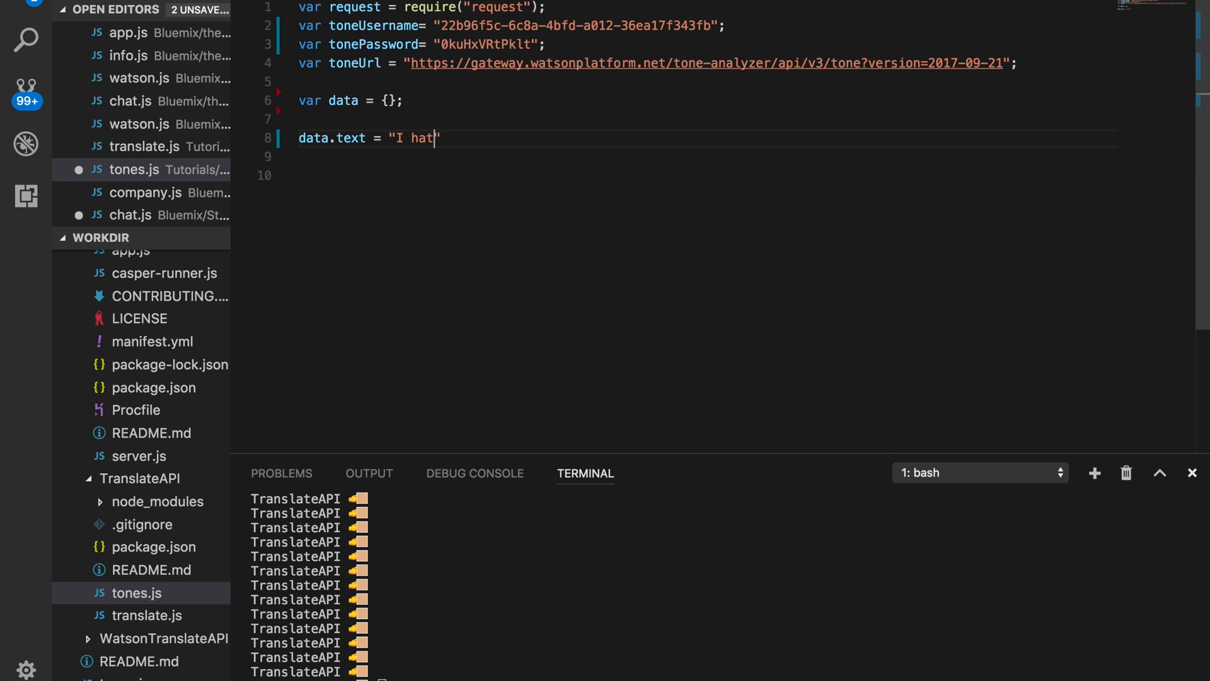
text(e you!";)
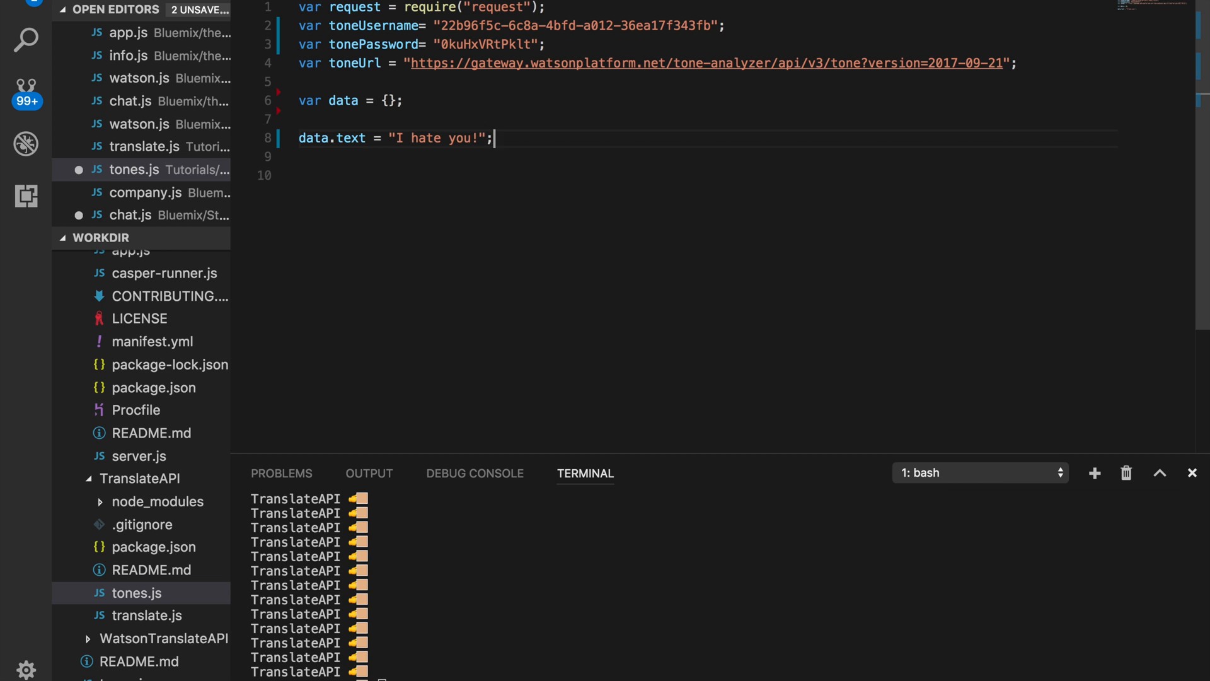
text(request.post({)
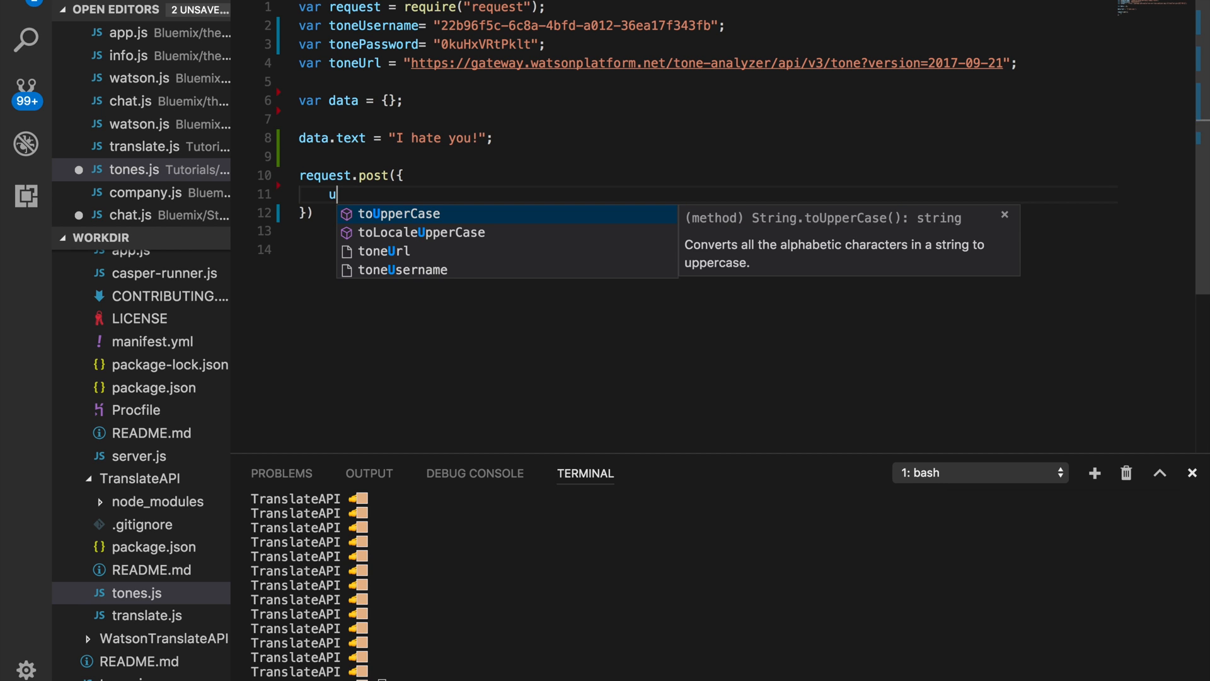
text(rl: toneUrl,)
text(j)
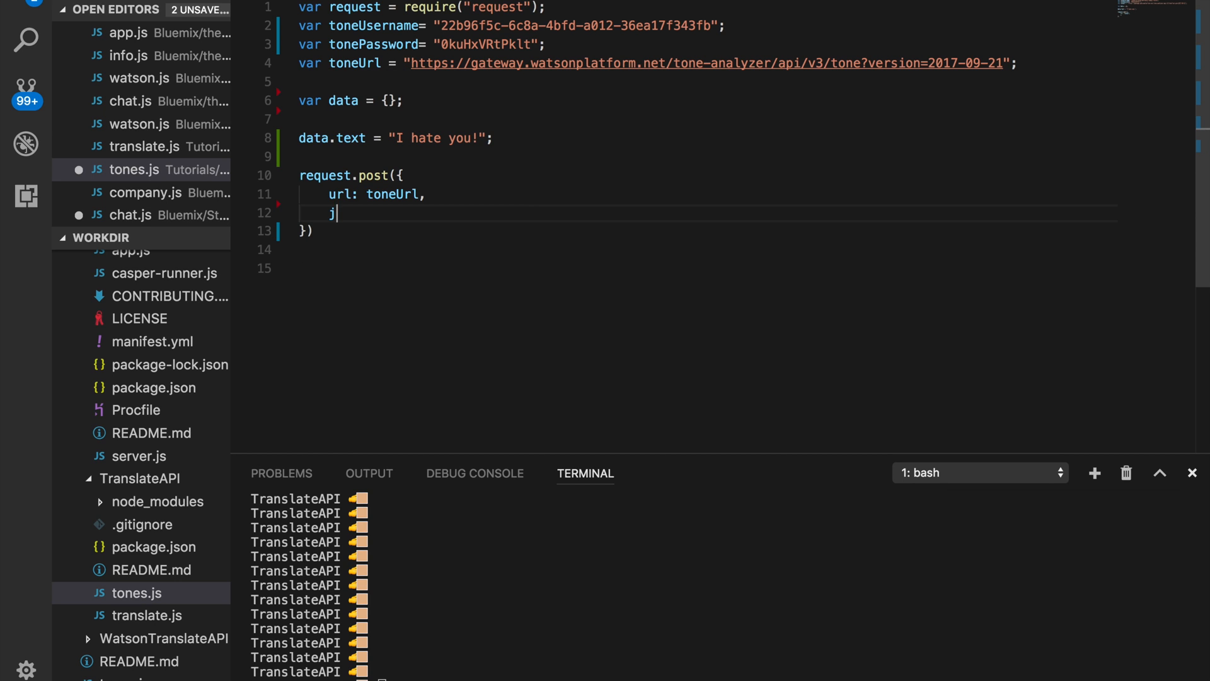
text(son: data,)
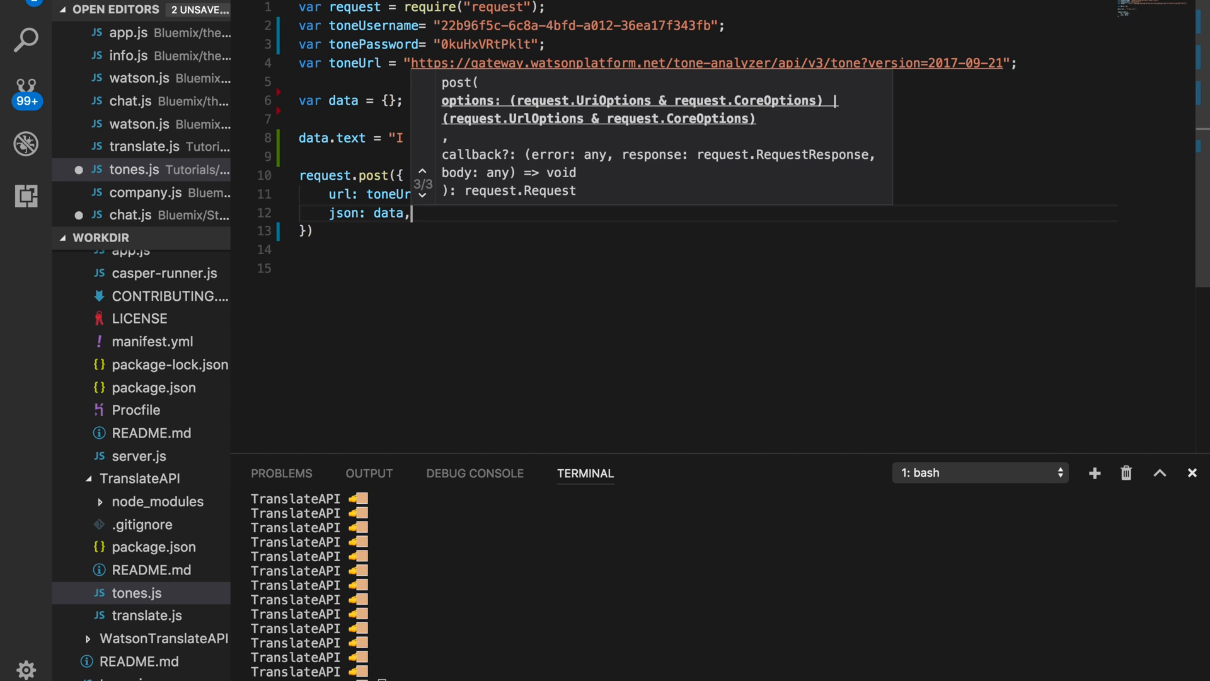
Step: Add auth with toneUsername and tonePassword, plus an (err, response, body) callback
key(Enter)
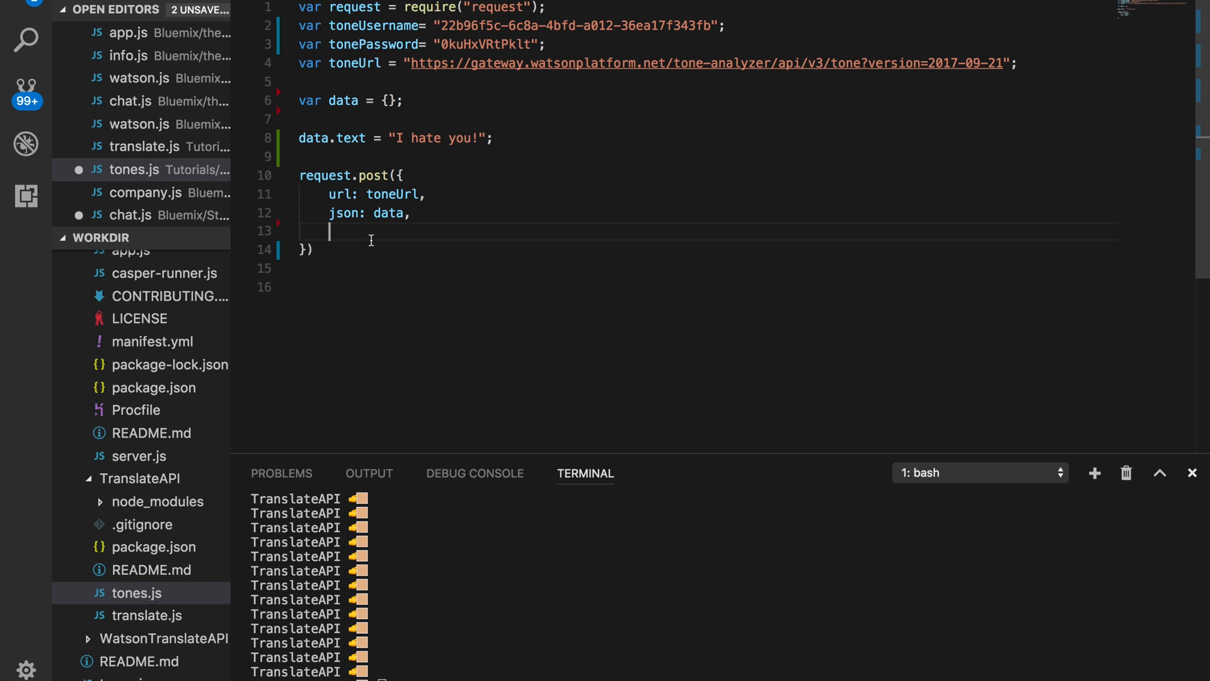
text(auth: {)
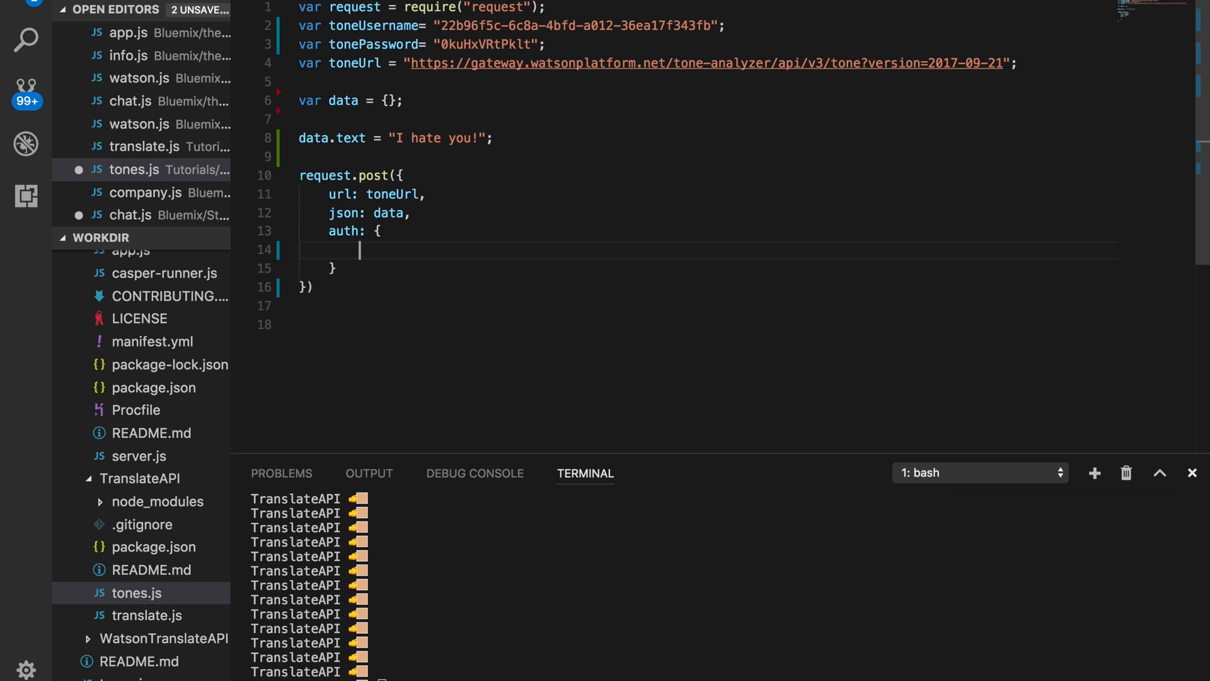
text(user: u)
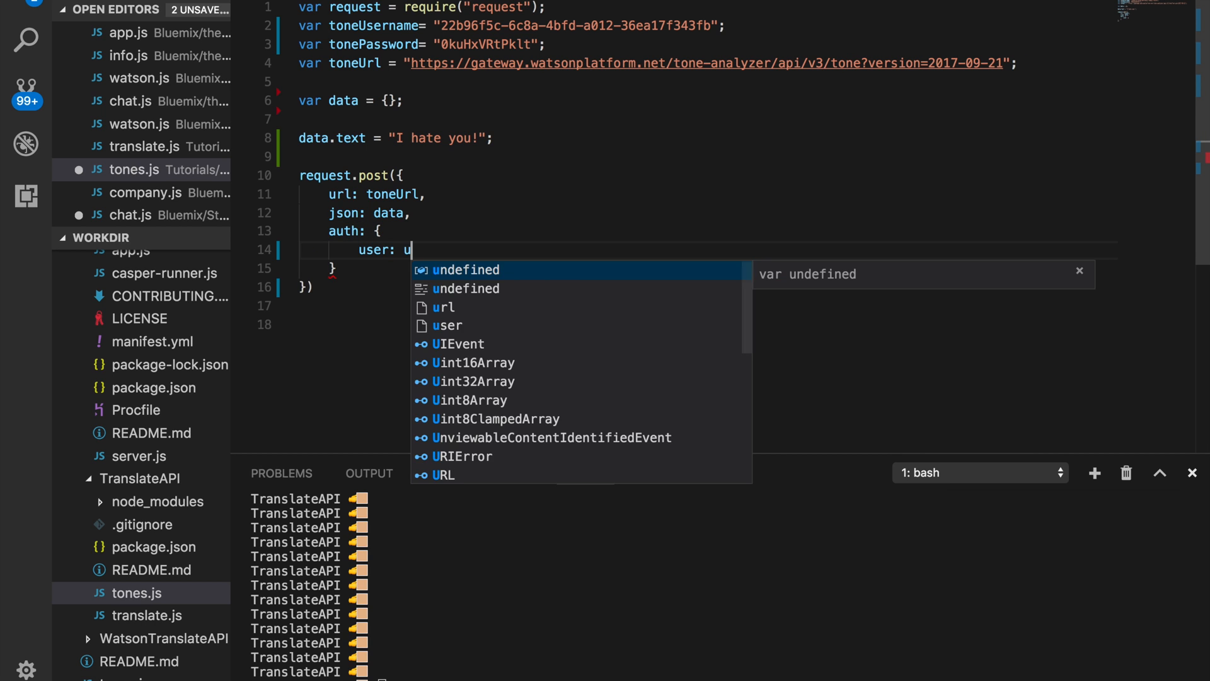
text(oneUsername,)
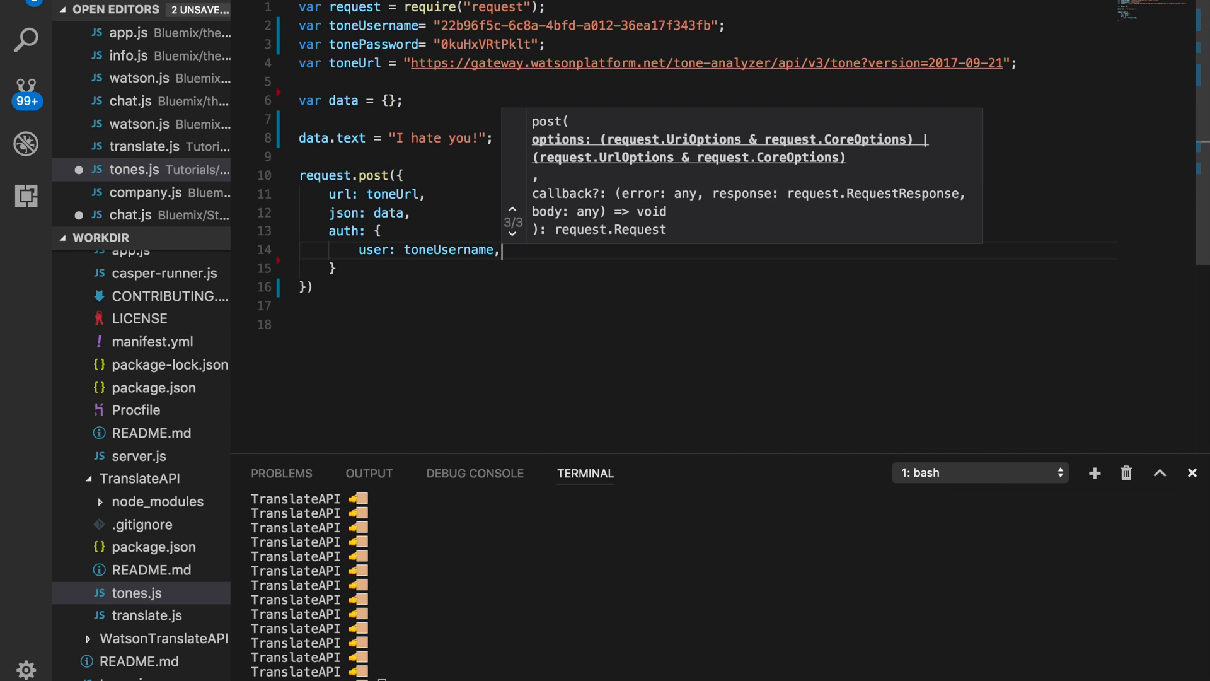
text(pass: t)
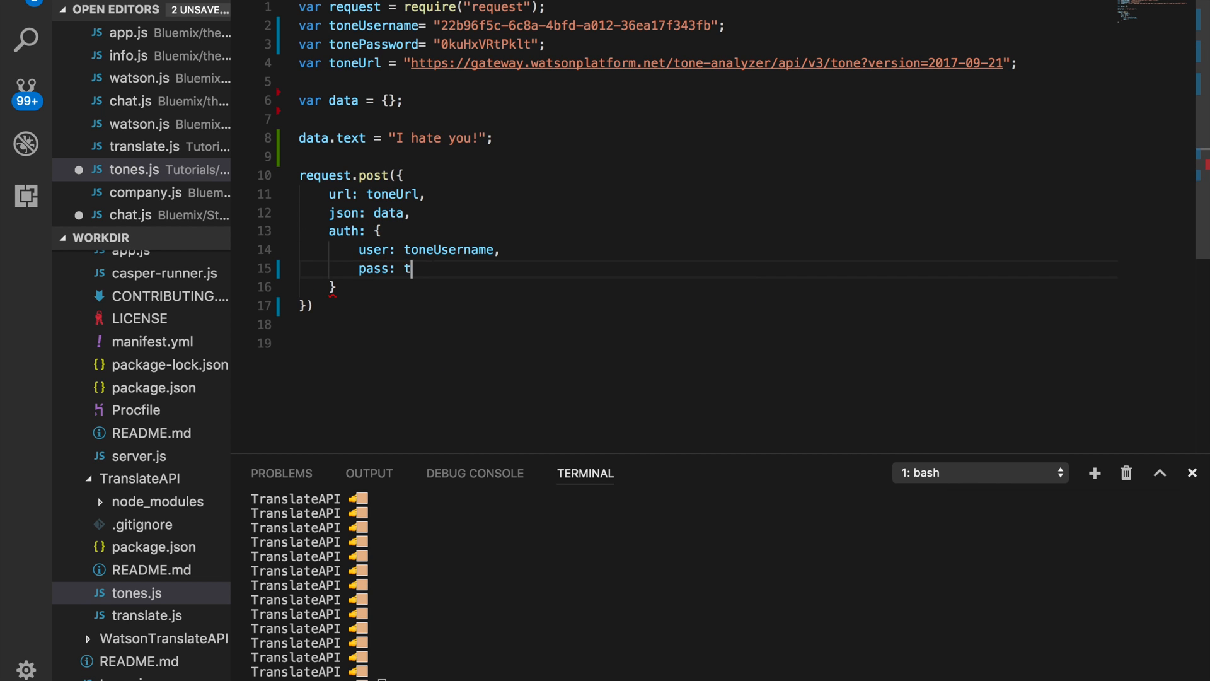
text(onePassword)
click(348, 306)
text(, function()
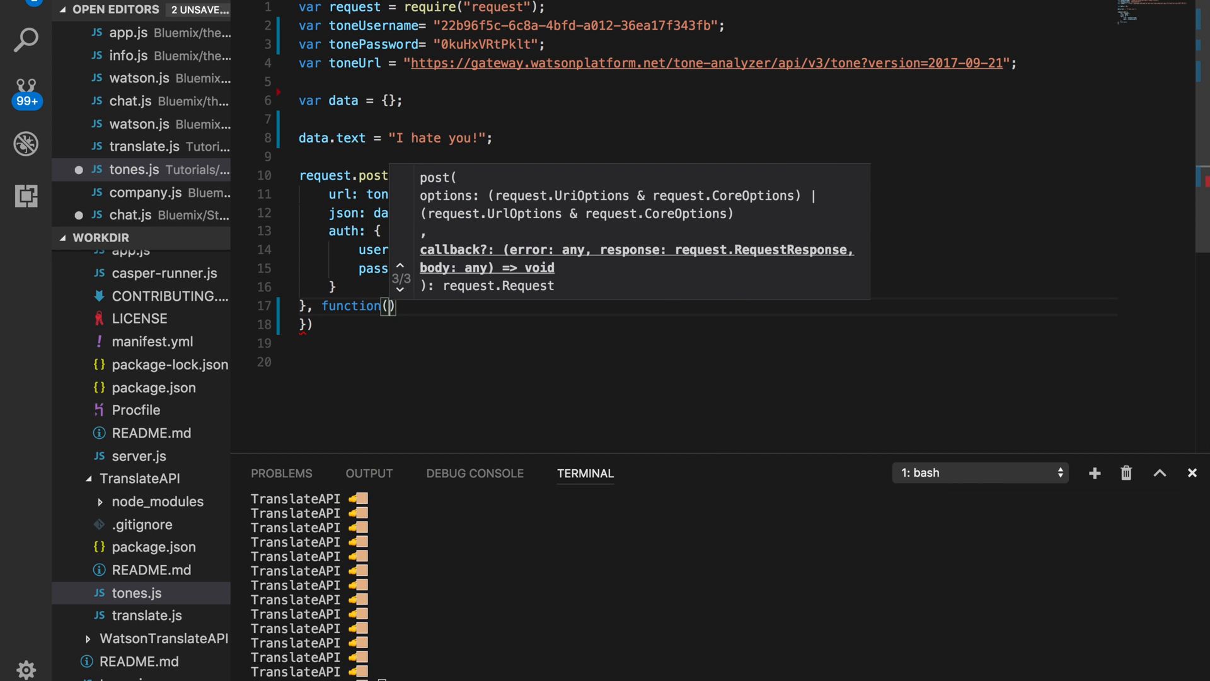
text(e)
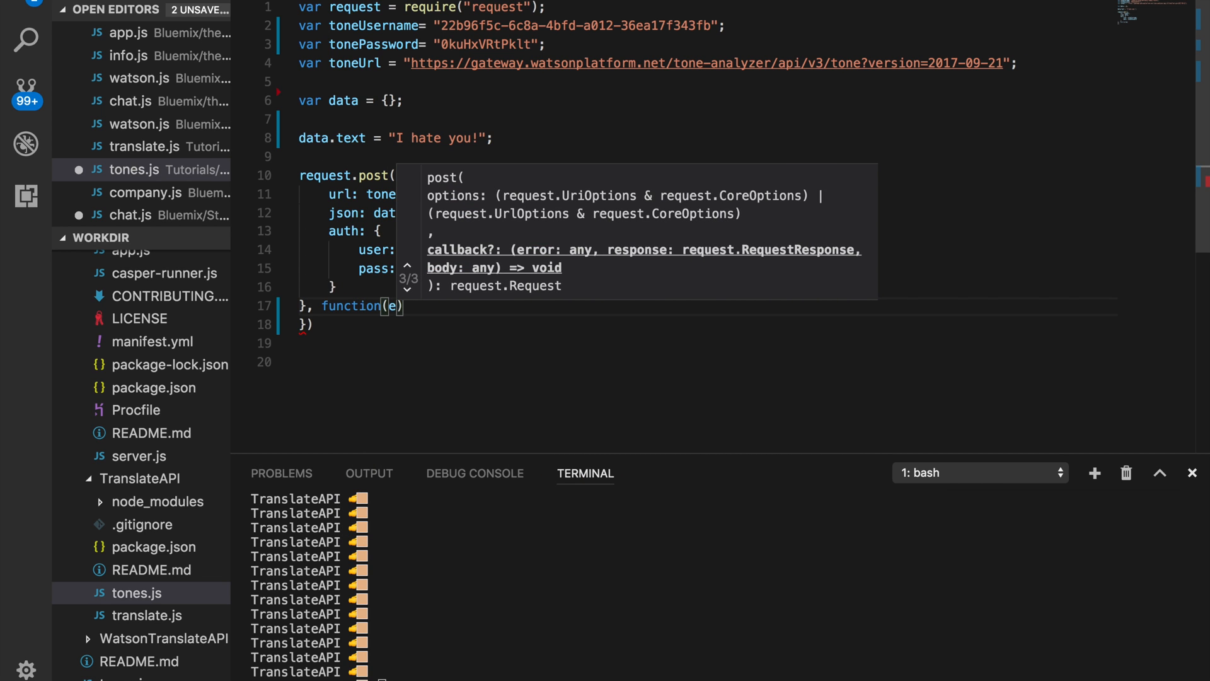
text(rr, rs)
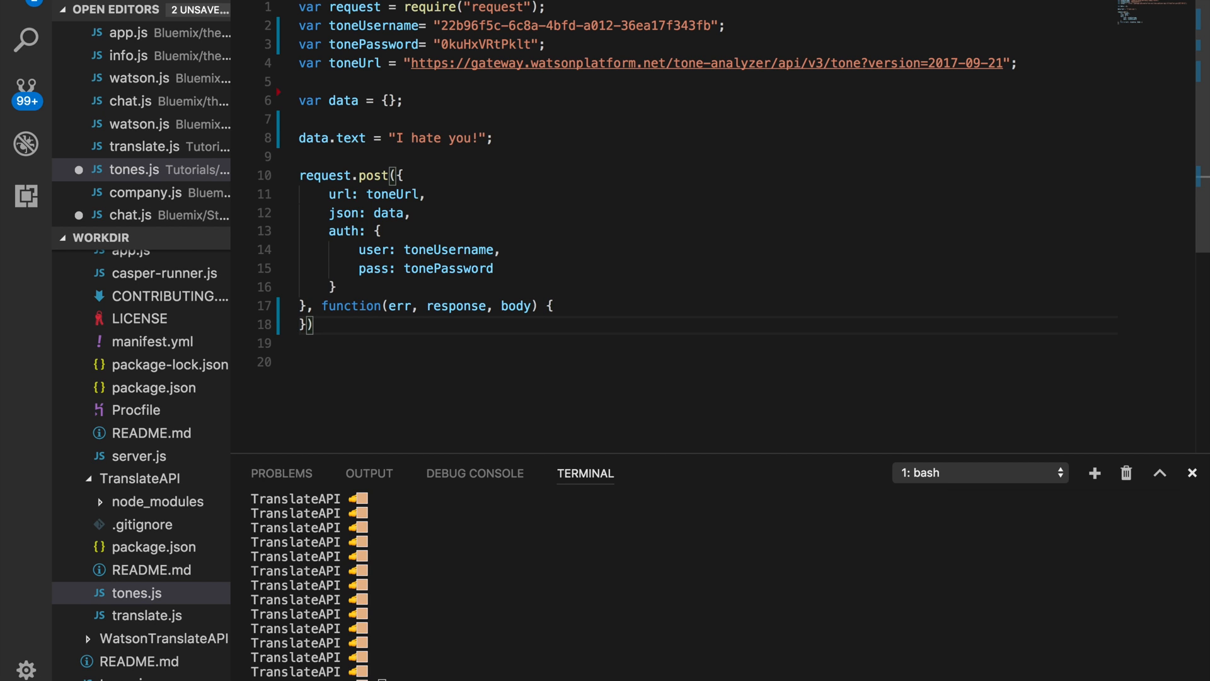
Step: Add console.log(body); inside the request callback
key(Enter)
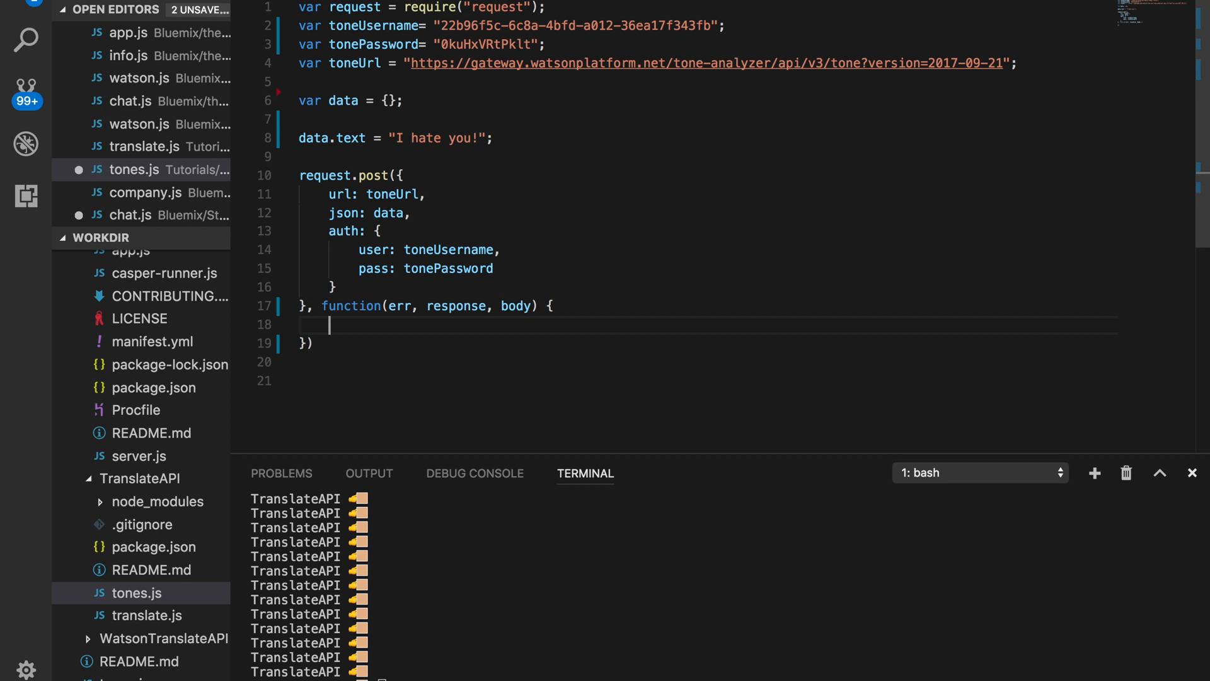
text(console.log(body);)
click(725, 673)
text(node tones.js)
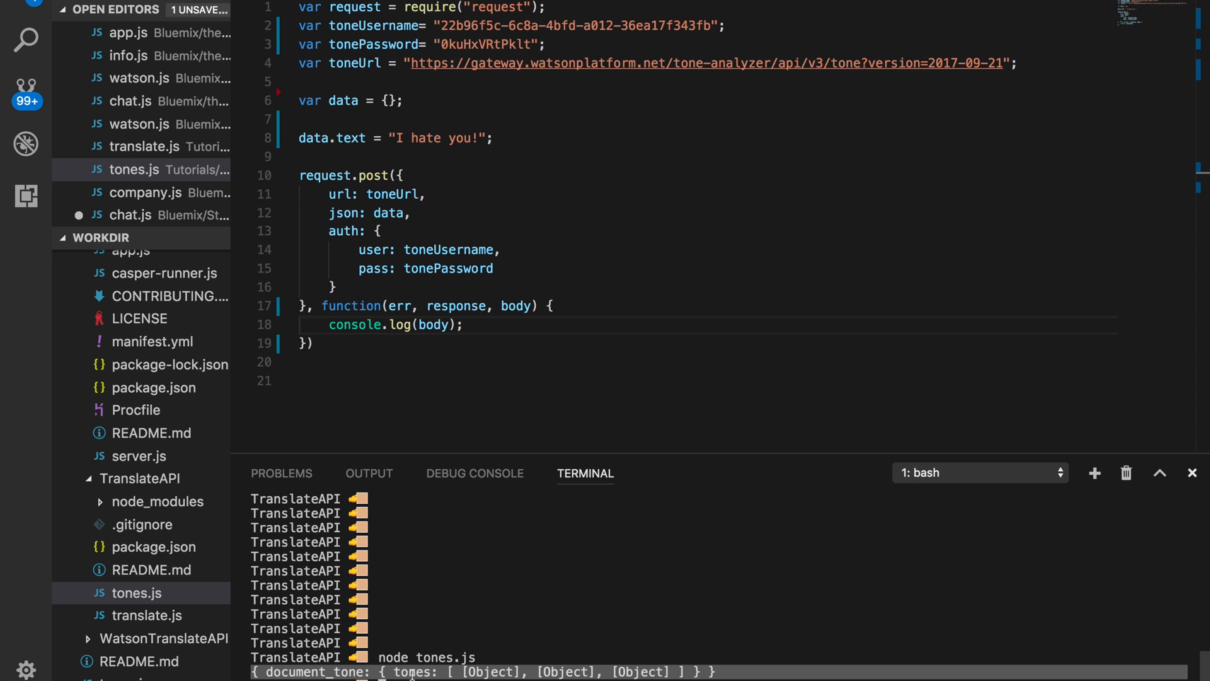
mouse_move(645, 670)
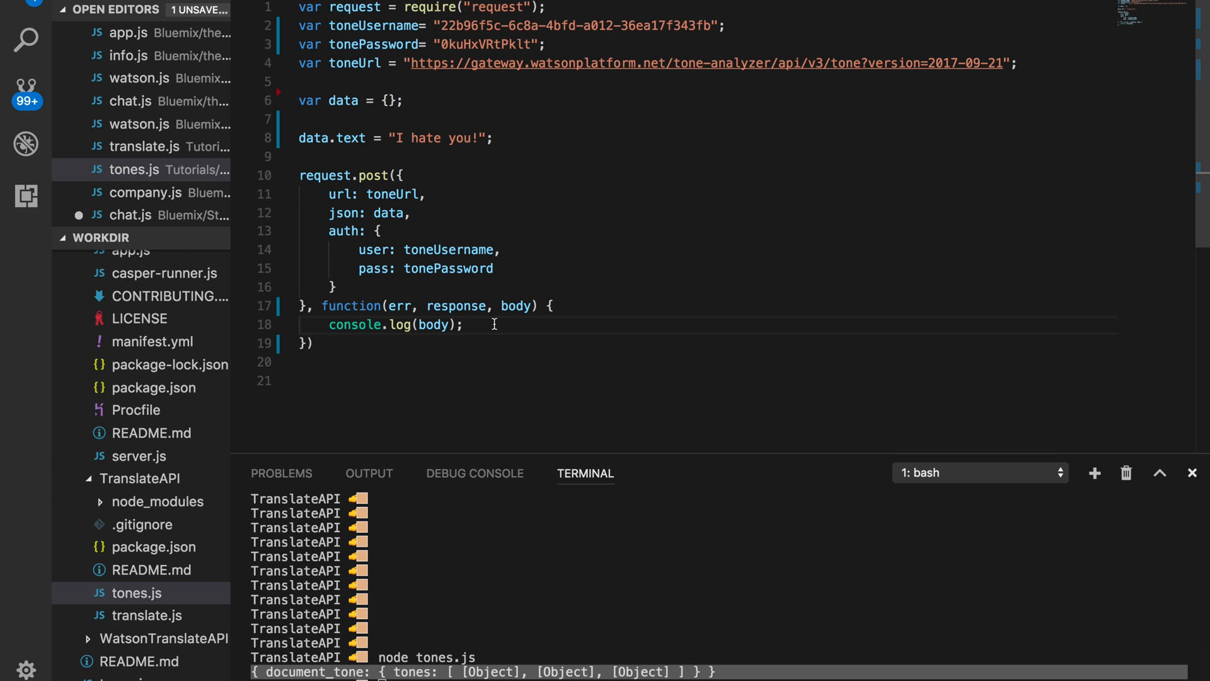
Step: Add a console.log of body.document_tone.tones[0].tone_name below the body log
key(Enter)
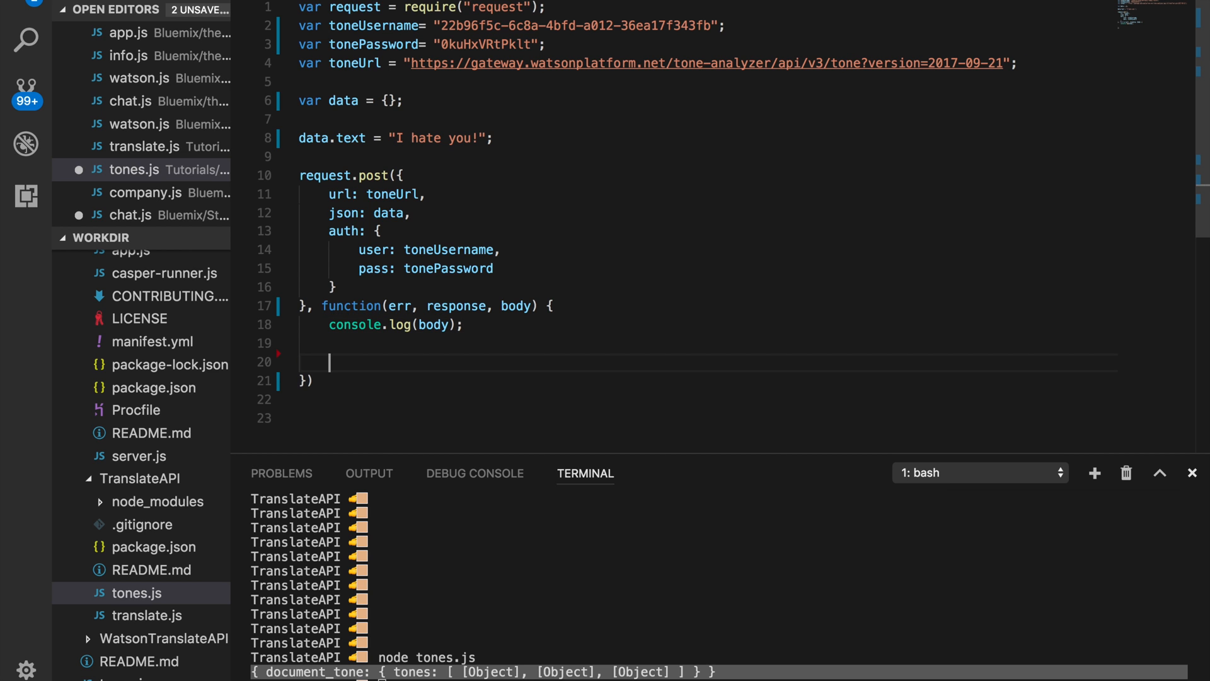
text(console.log)
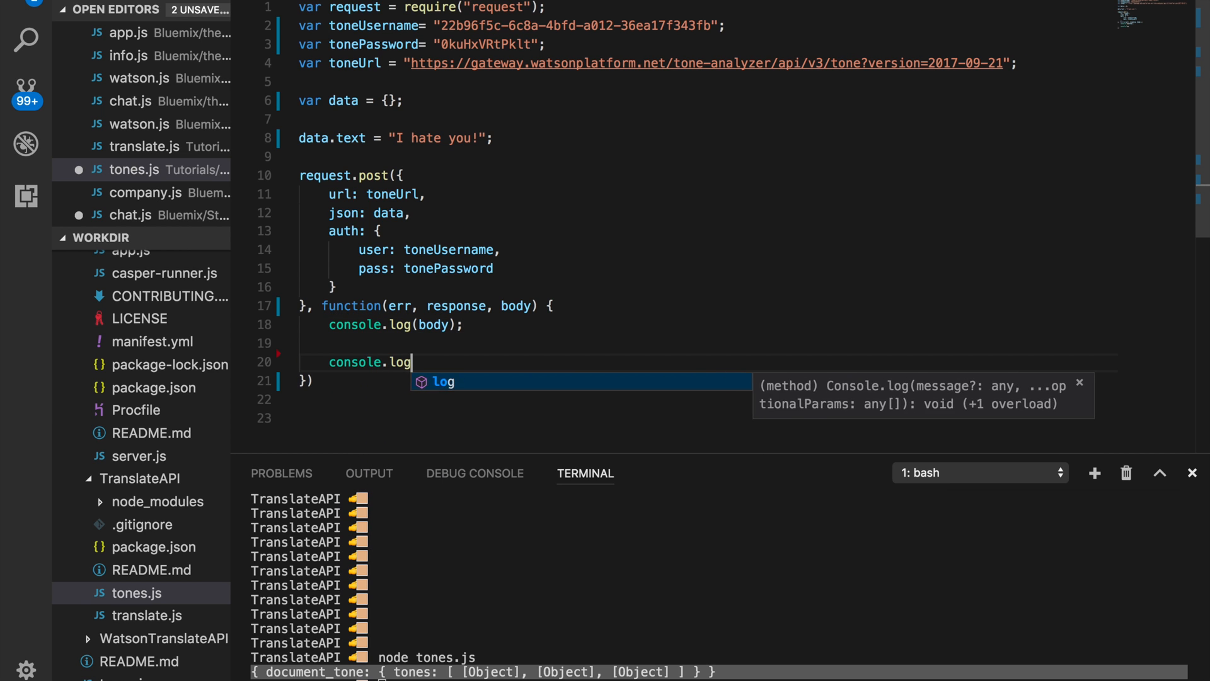
text((body.)
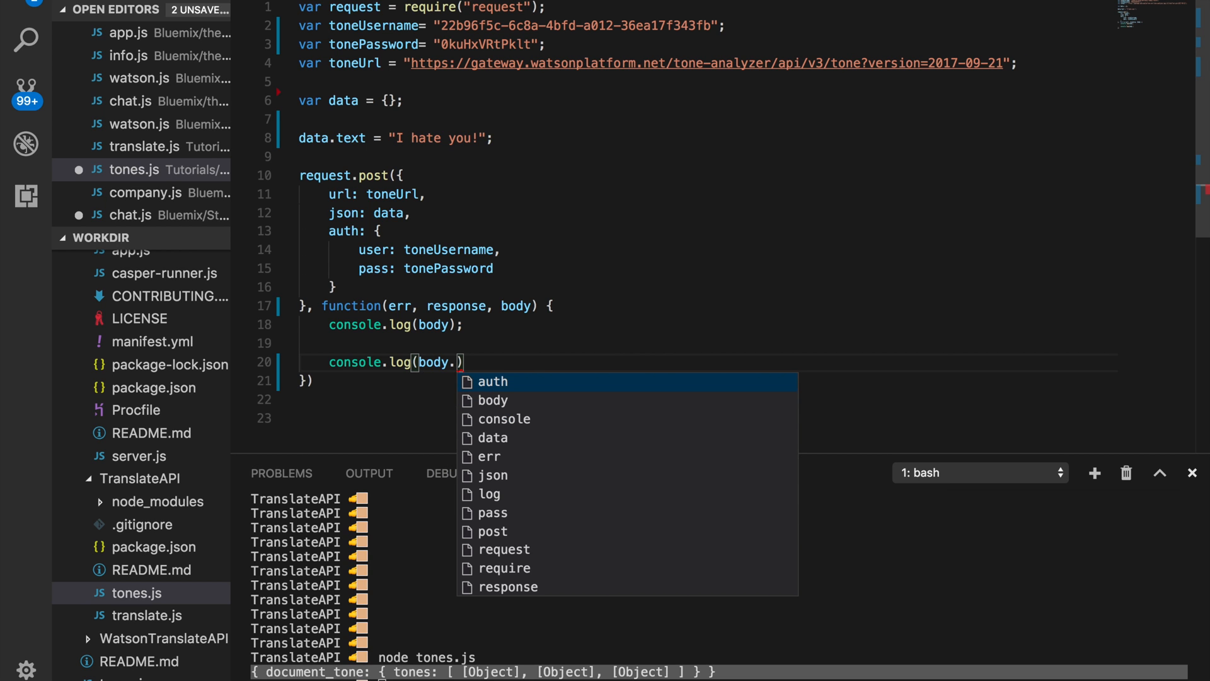
text(document_)
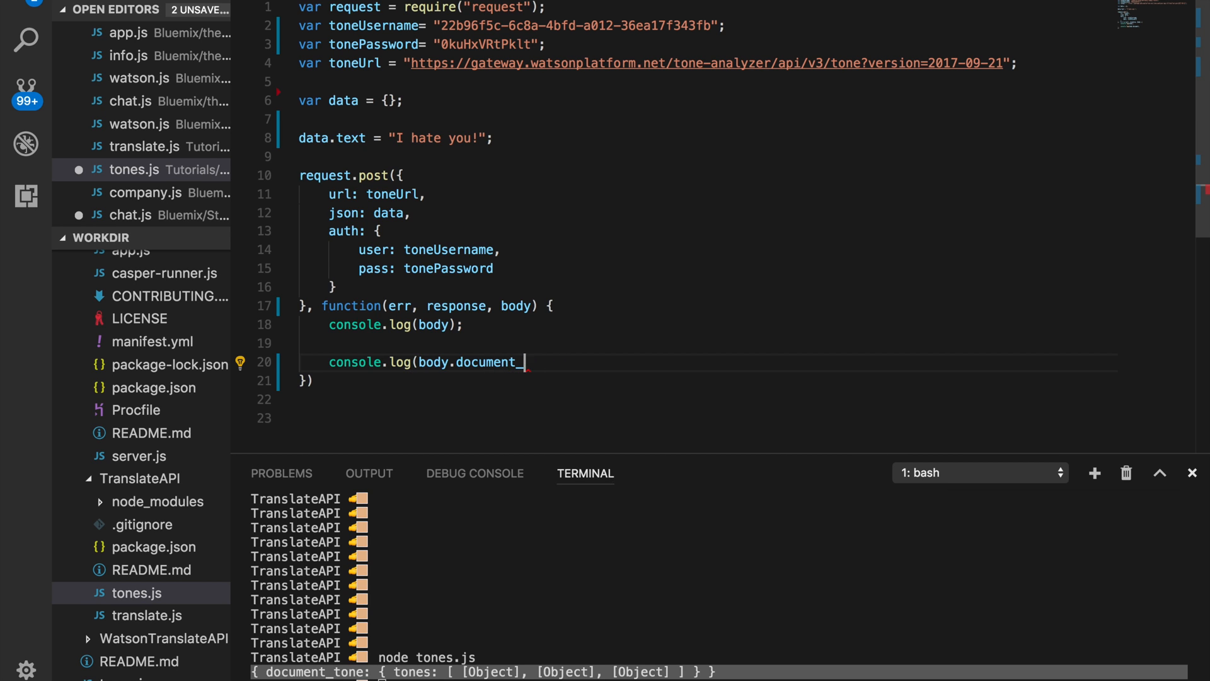
text(tone))
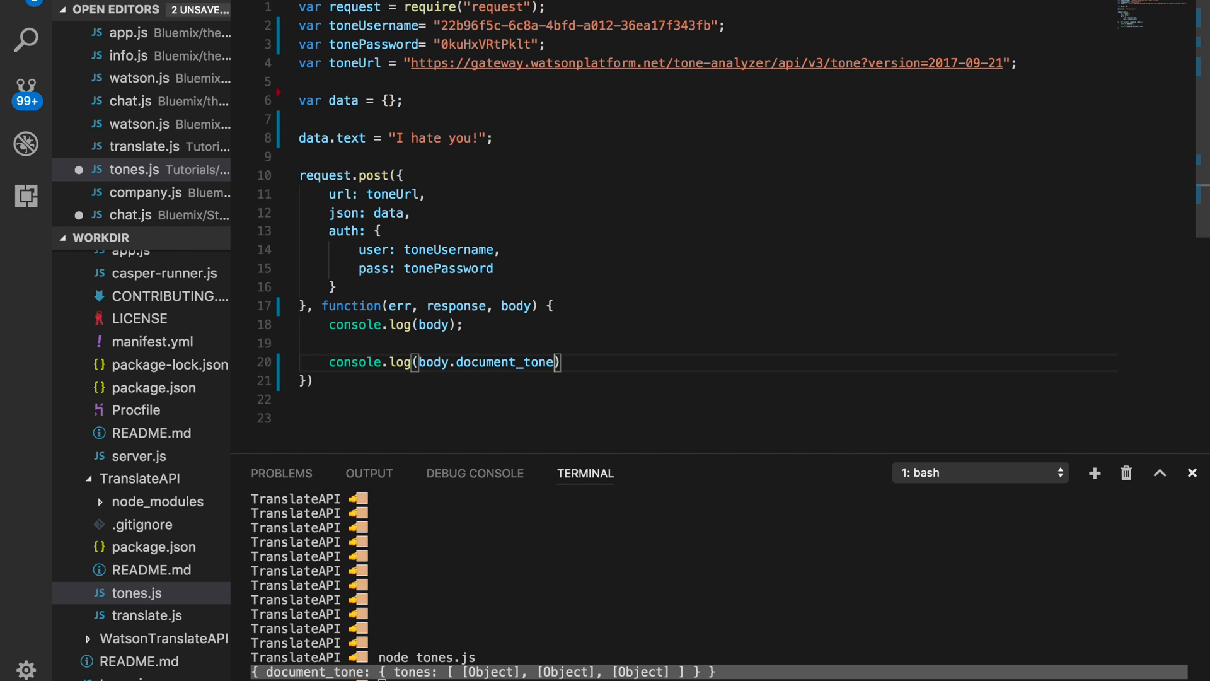
text(.)
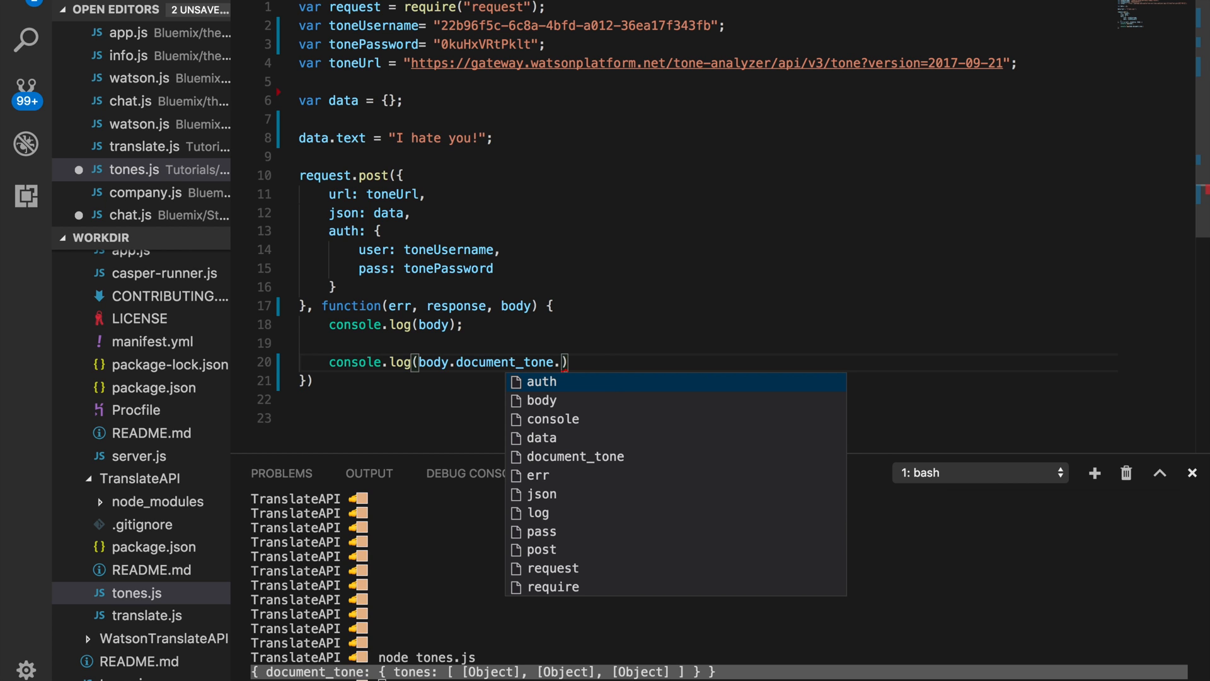
text(tones[0])
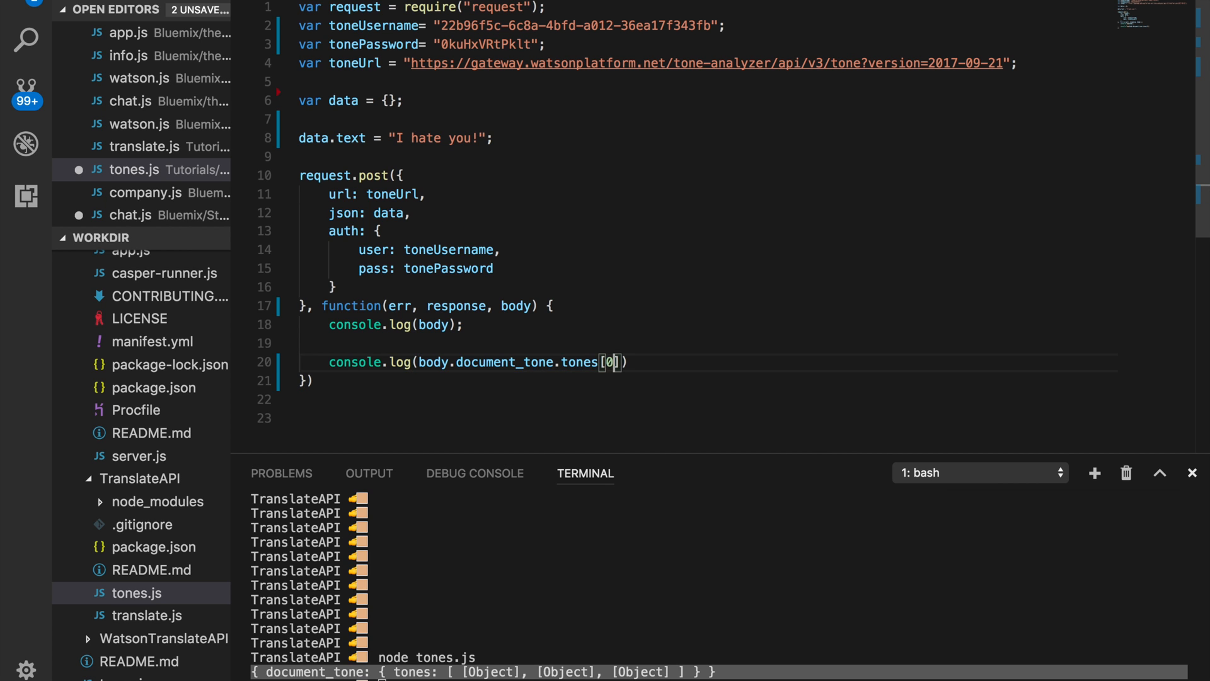
text(.ton)
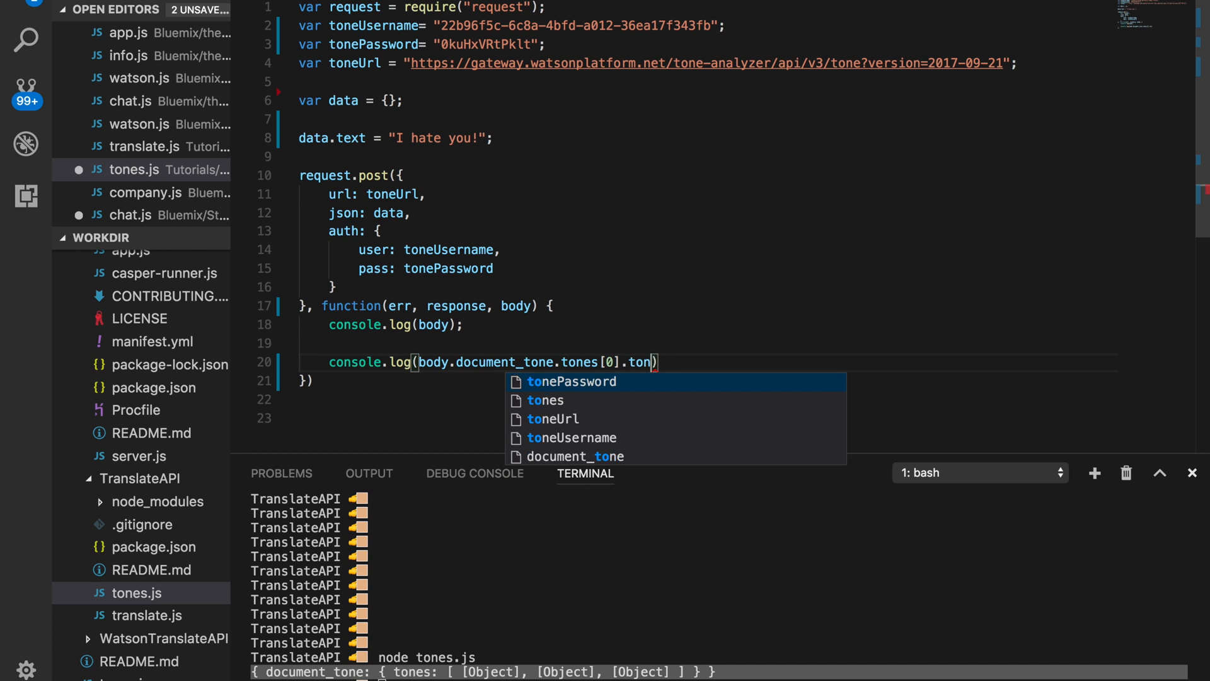
text(_name +)
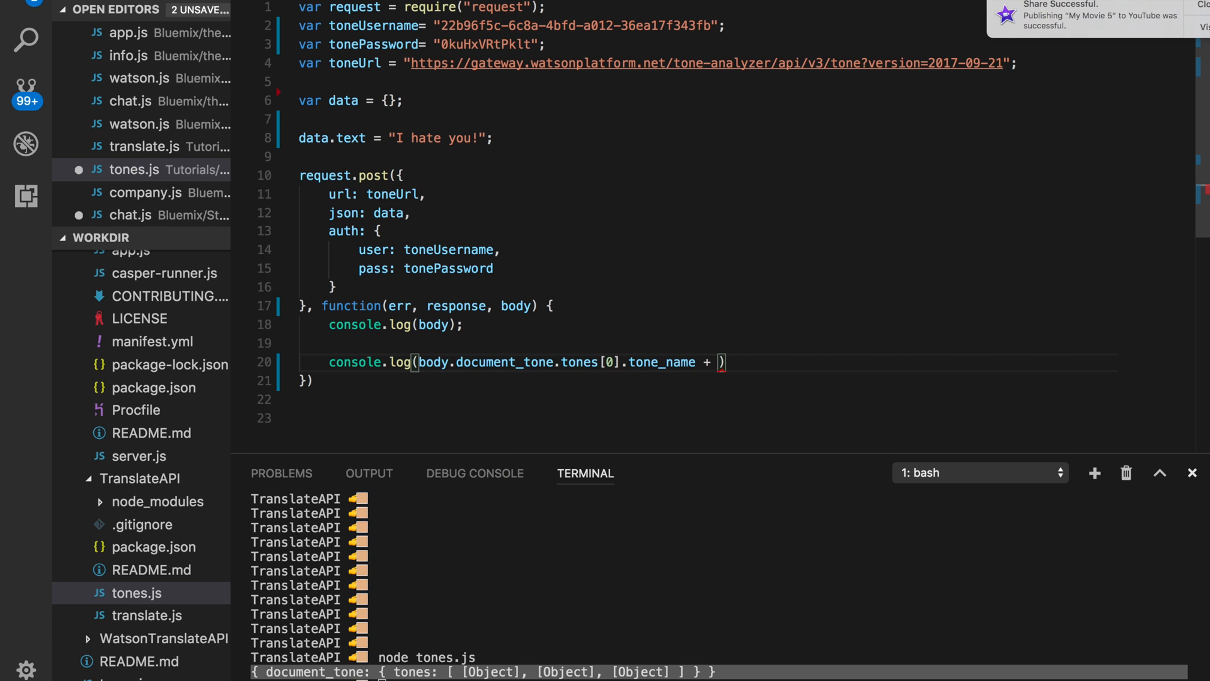
Step: Append ", Score: " and body.document_tone.tones[0].score to that log statement
key(Enter)
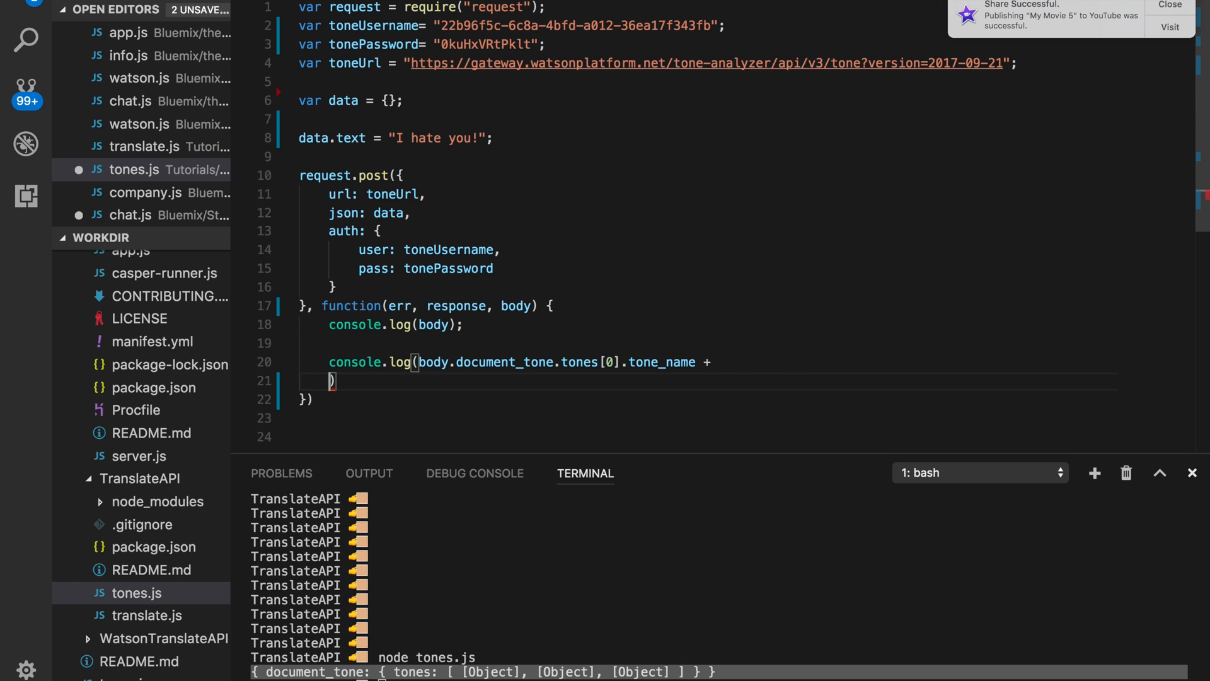
text("")
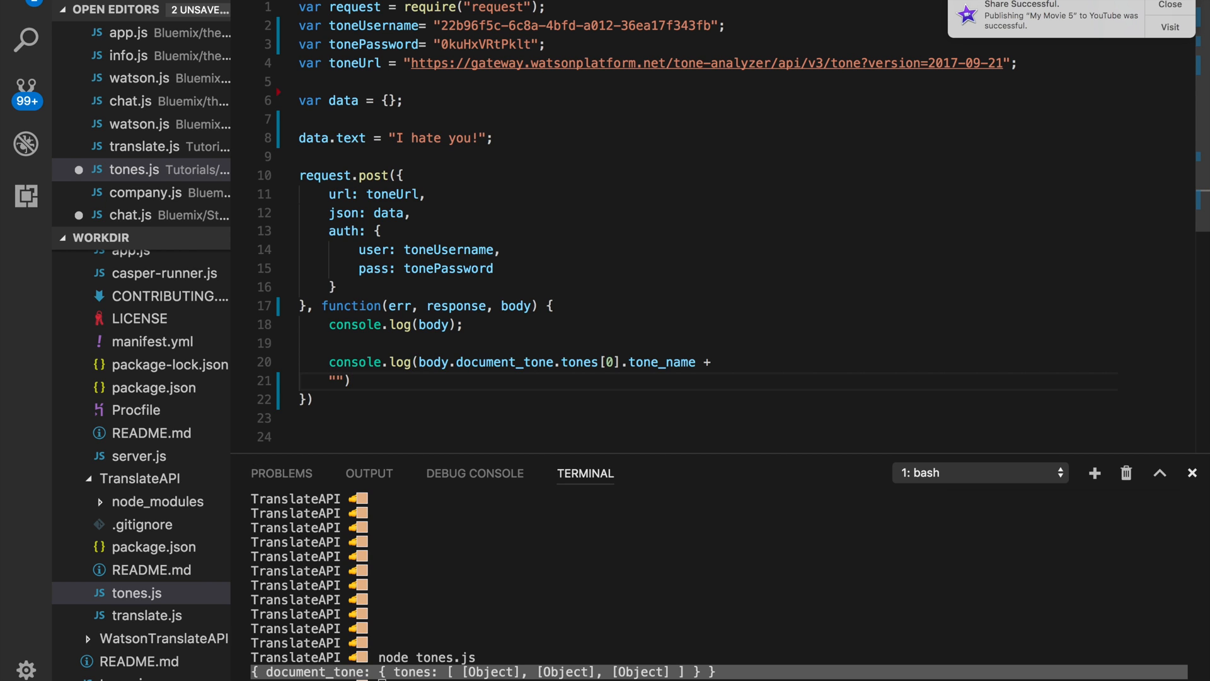
text(, Score:)
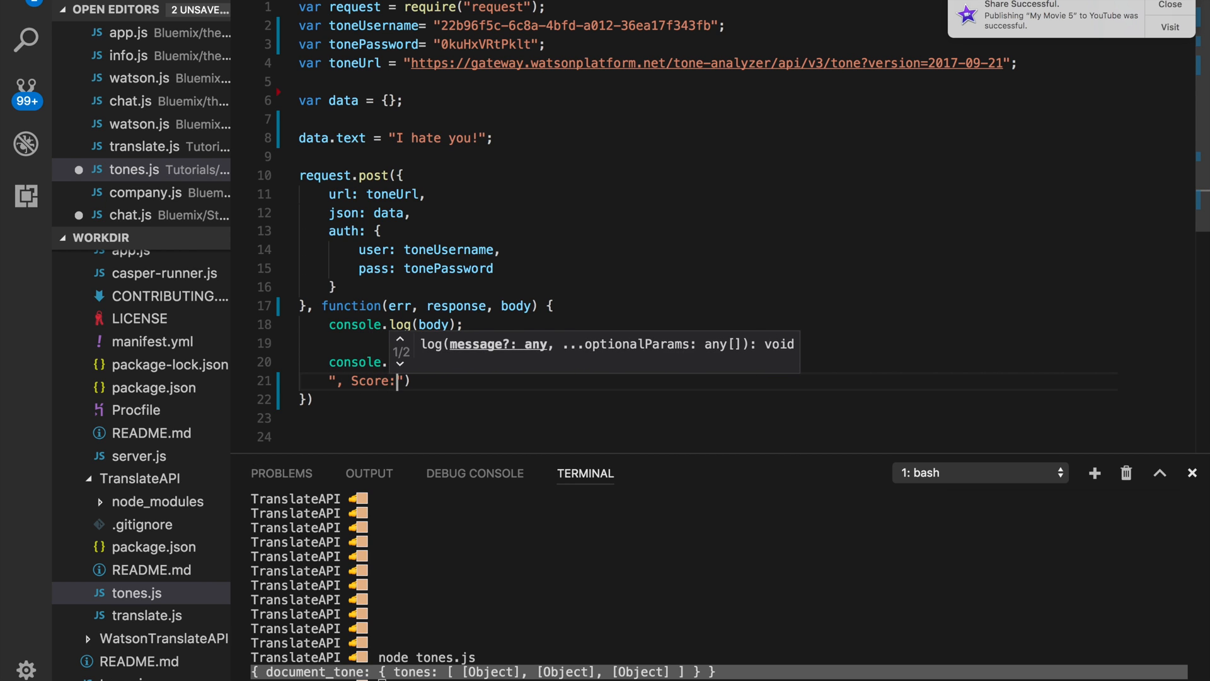
text(,)
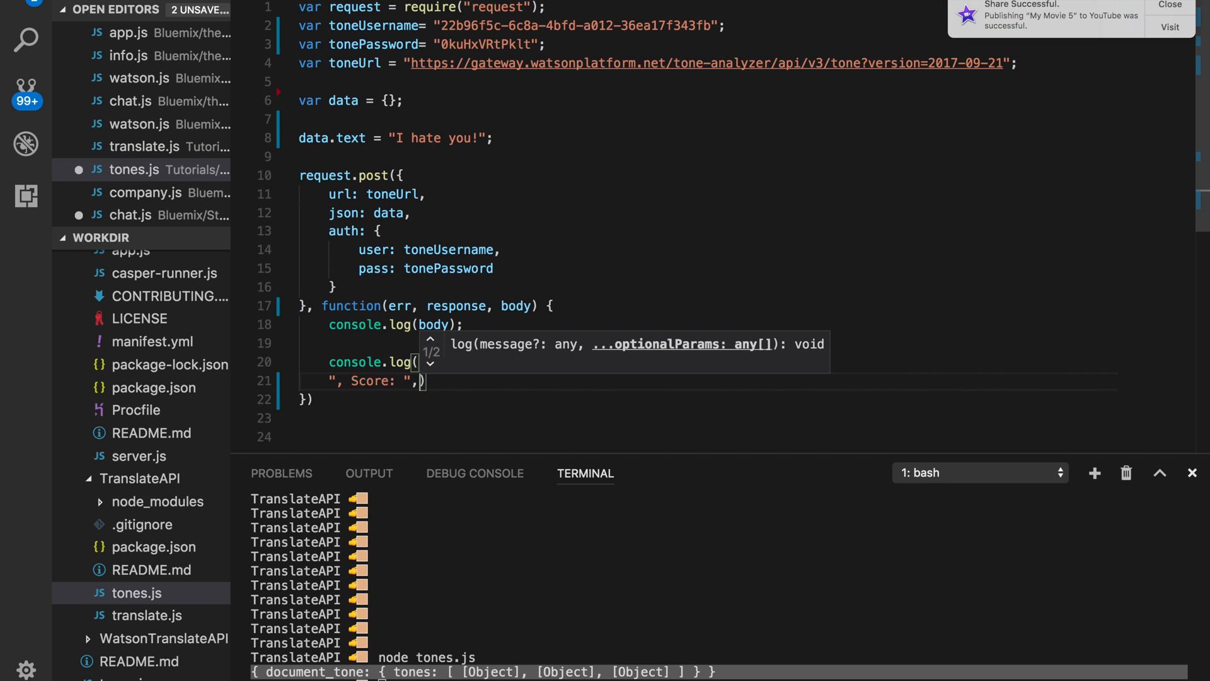
text(+ bo)
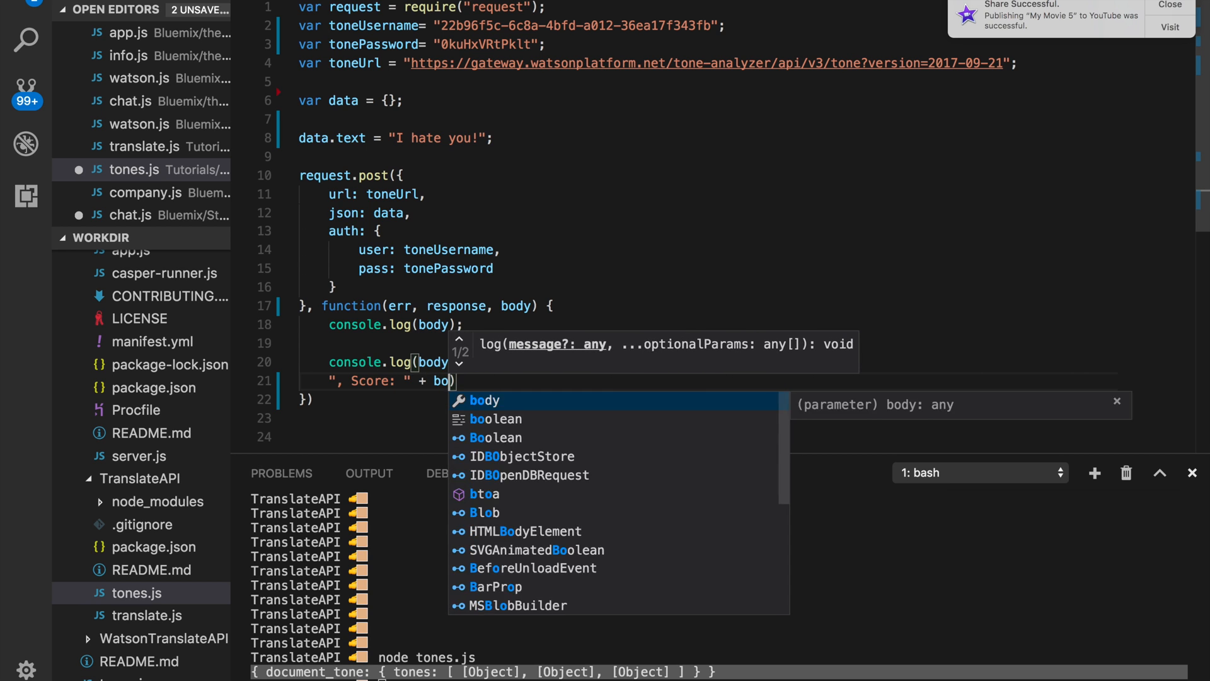
text(document)
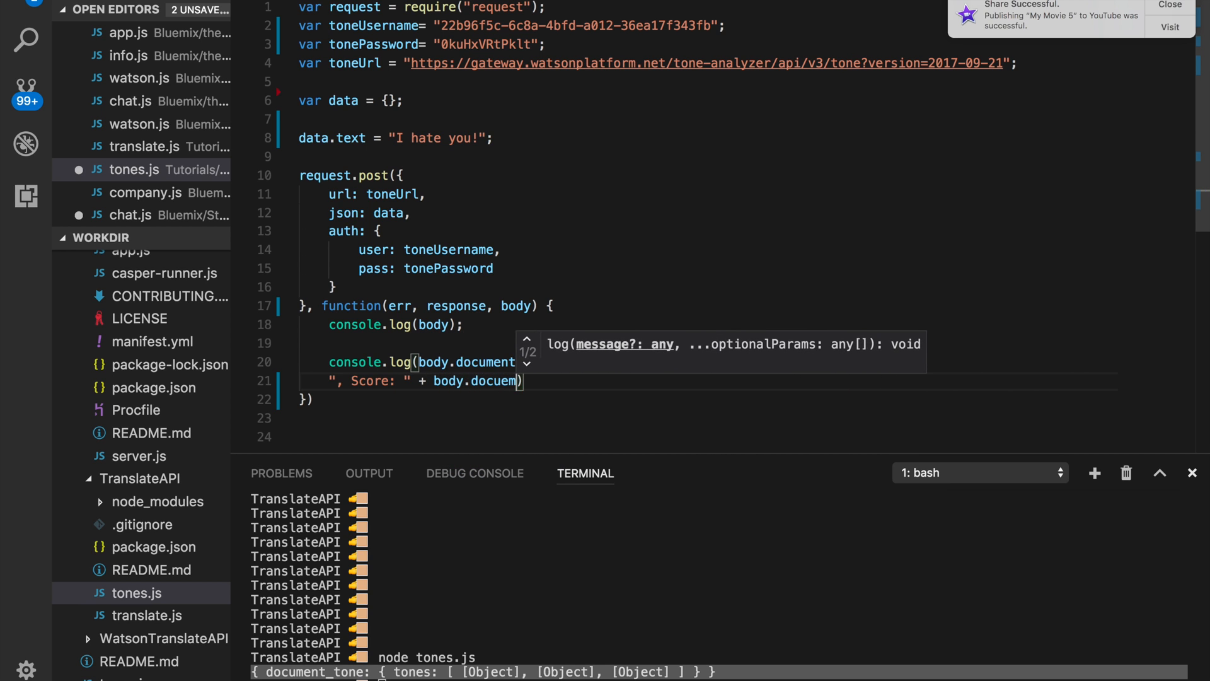
text(t_tone)
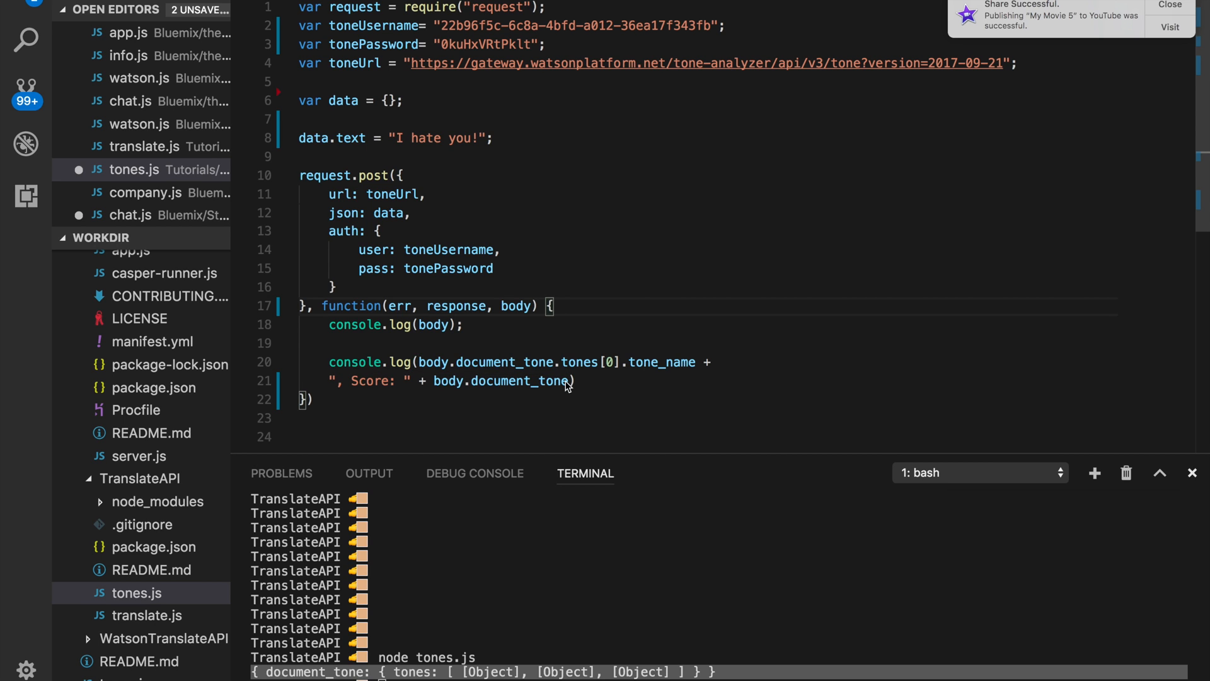
text(.tone)
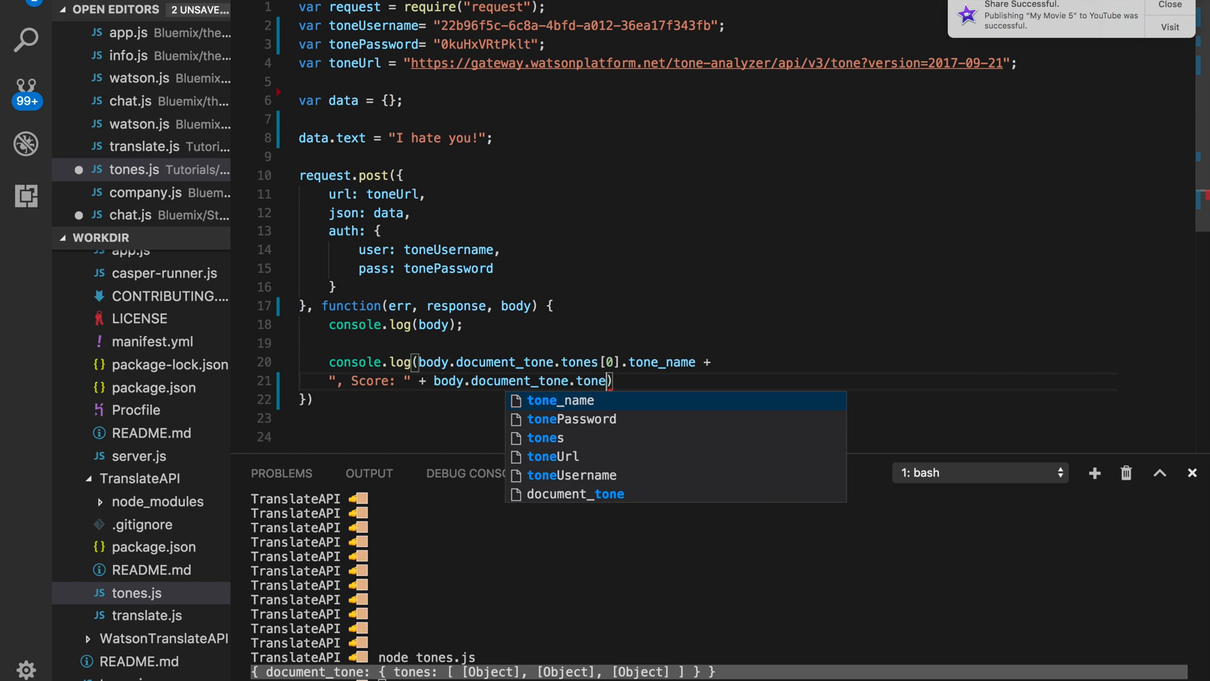
text(tones[0])
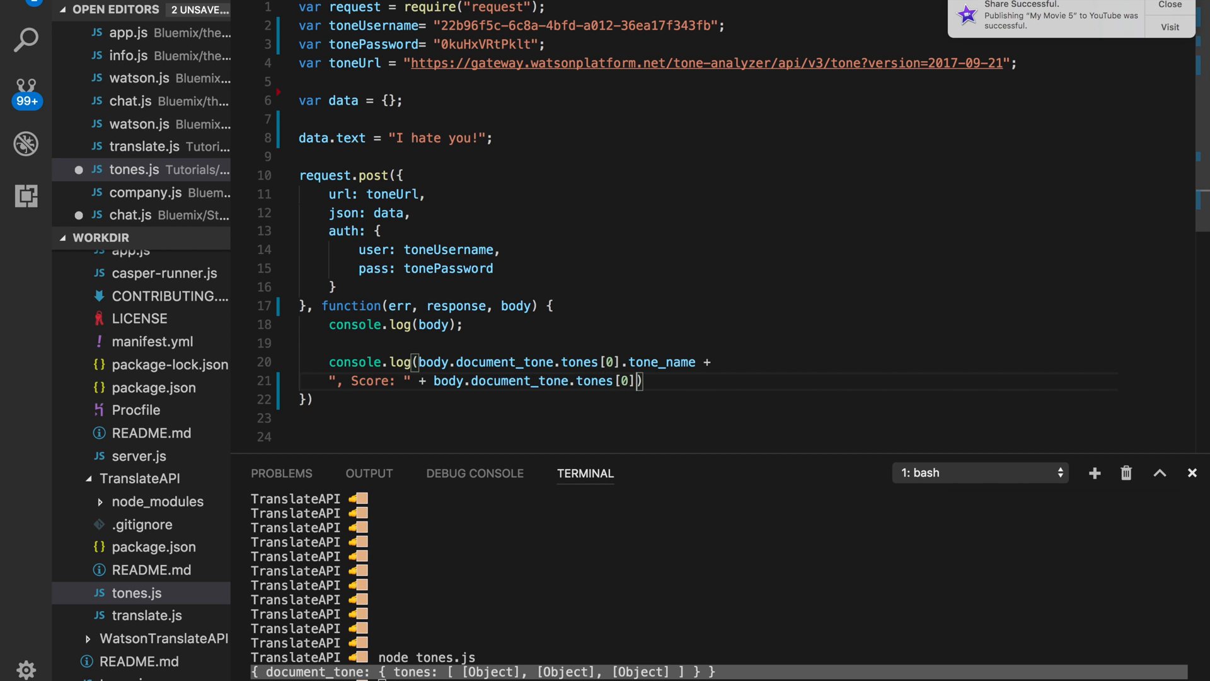
text(.)
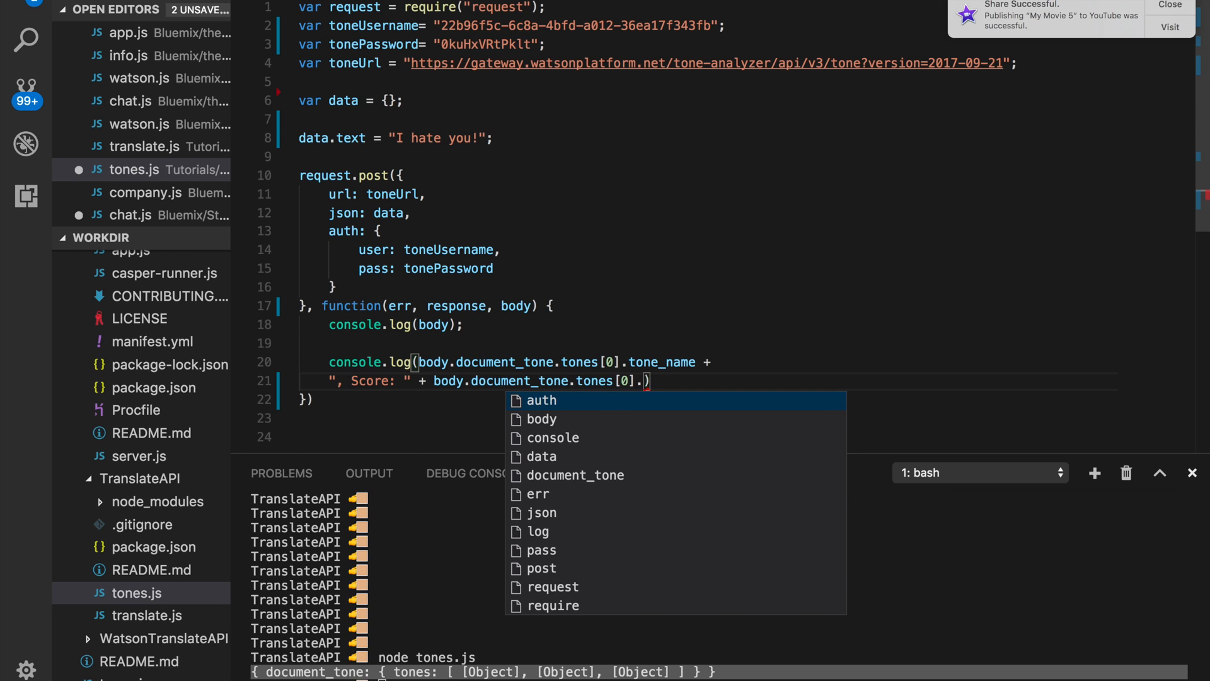
text(score)
click(720, 585)
text(node tones.js)
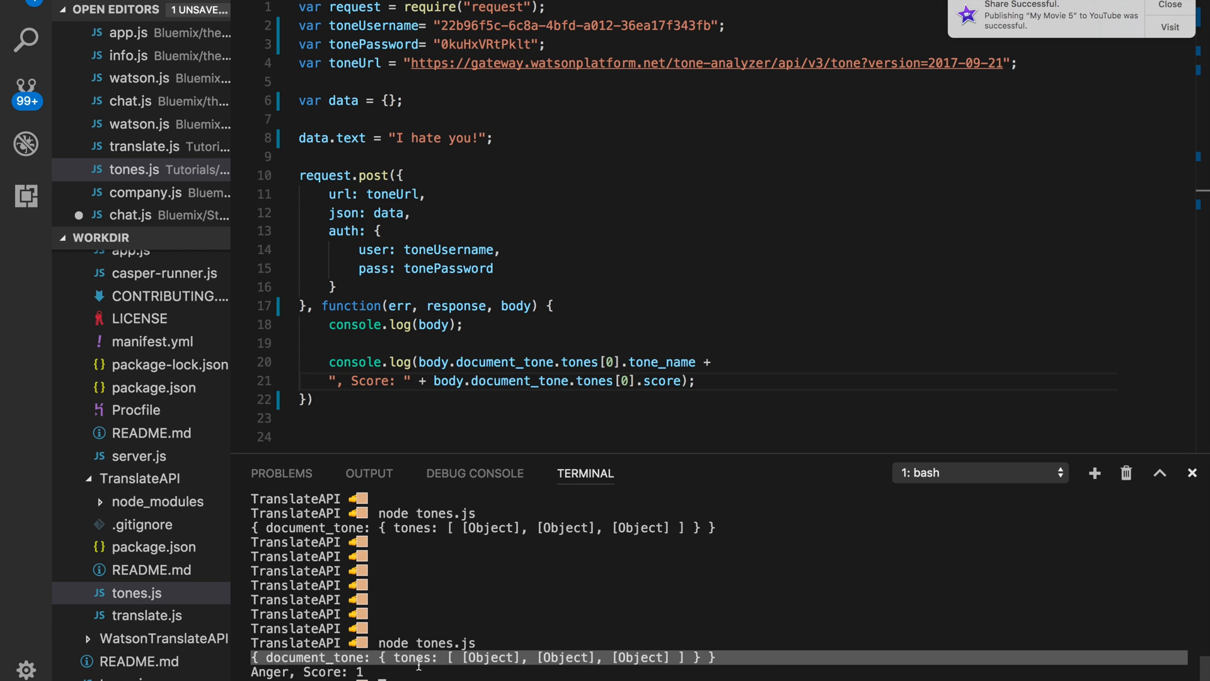
mouse_move(417, 143)
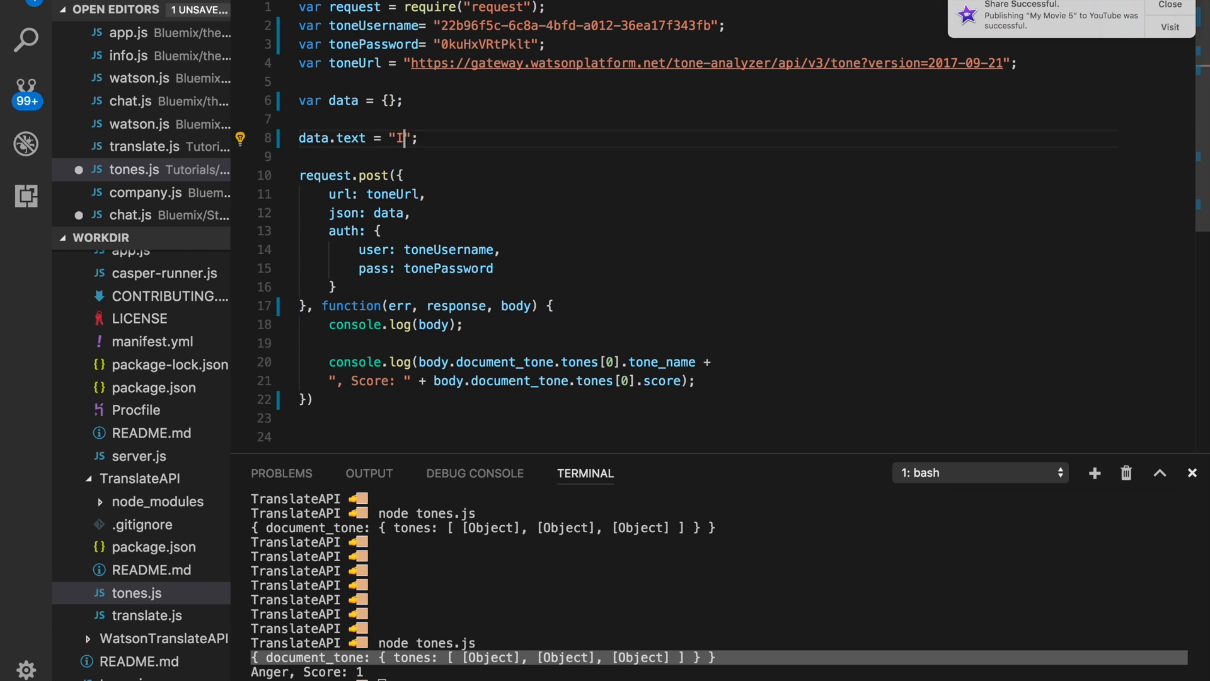
Step: Change data.text to "I can't wait to see you :)" and dismiss the sharing notification
text(can't wait to see you :))
click(719, 677)
text(node tones.js)
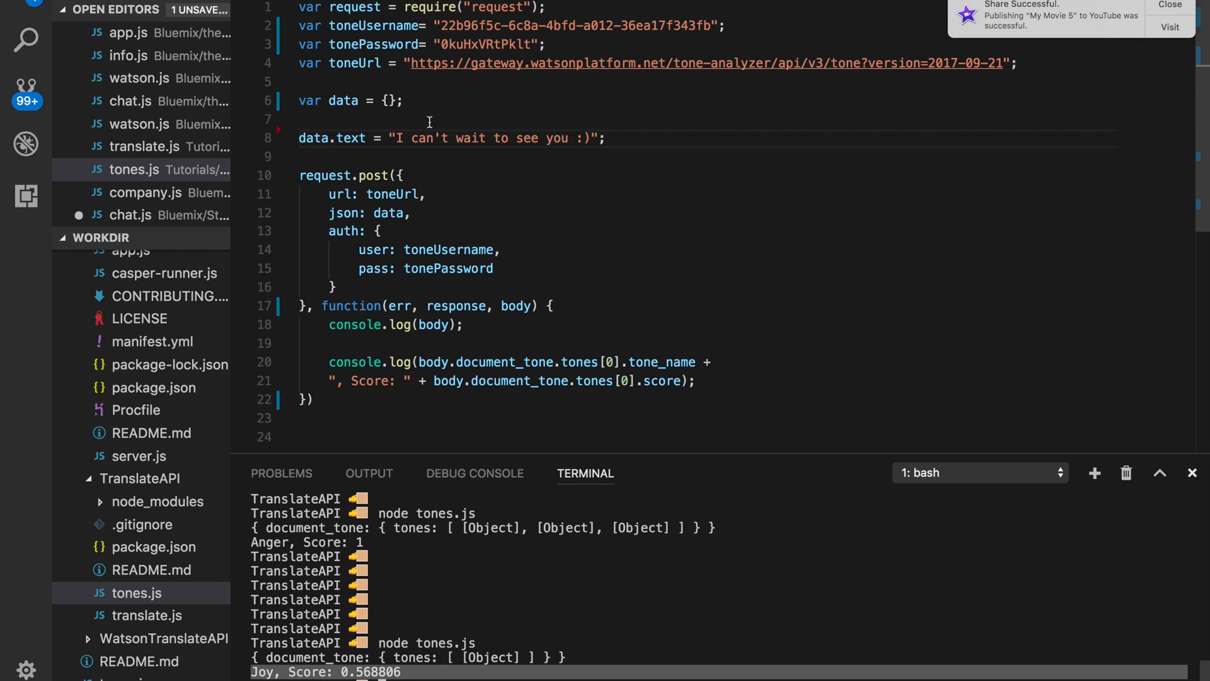
drag(393, 138, 592, 138)
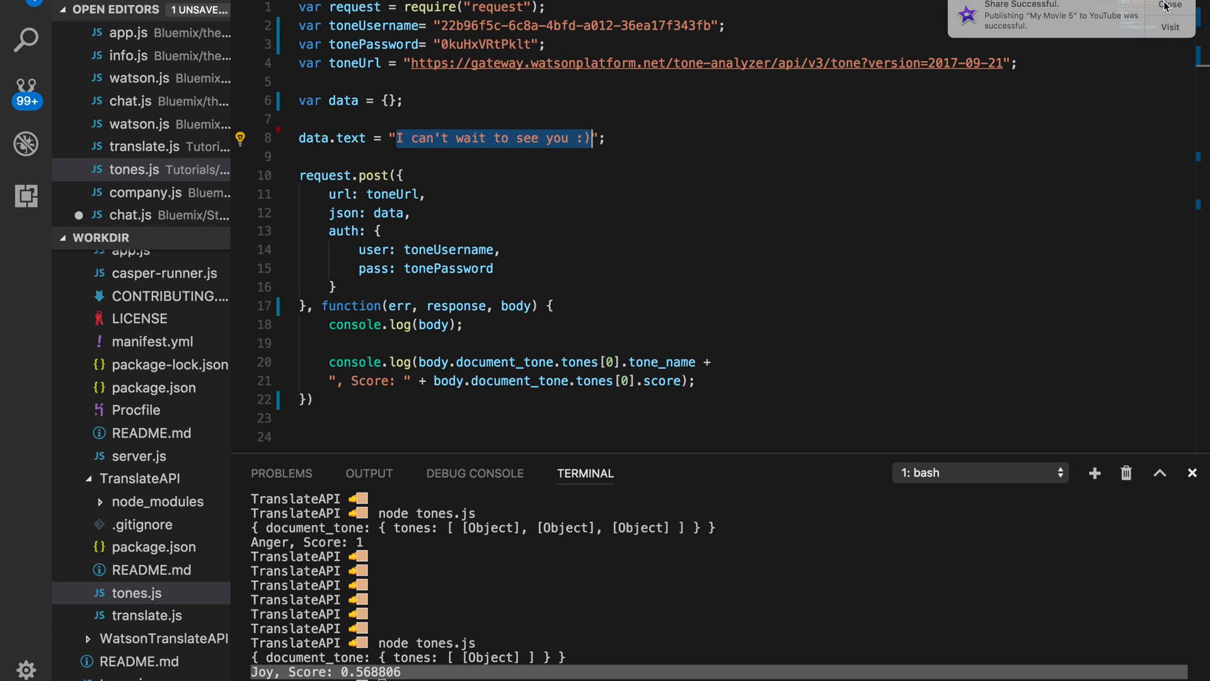
click(1178, 5)
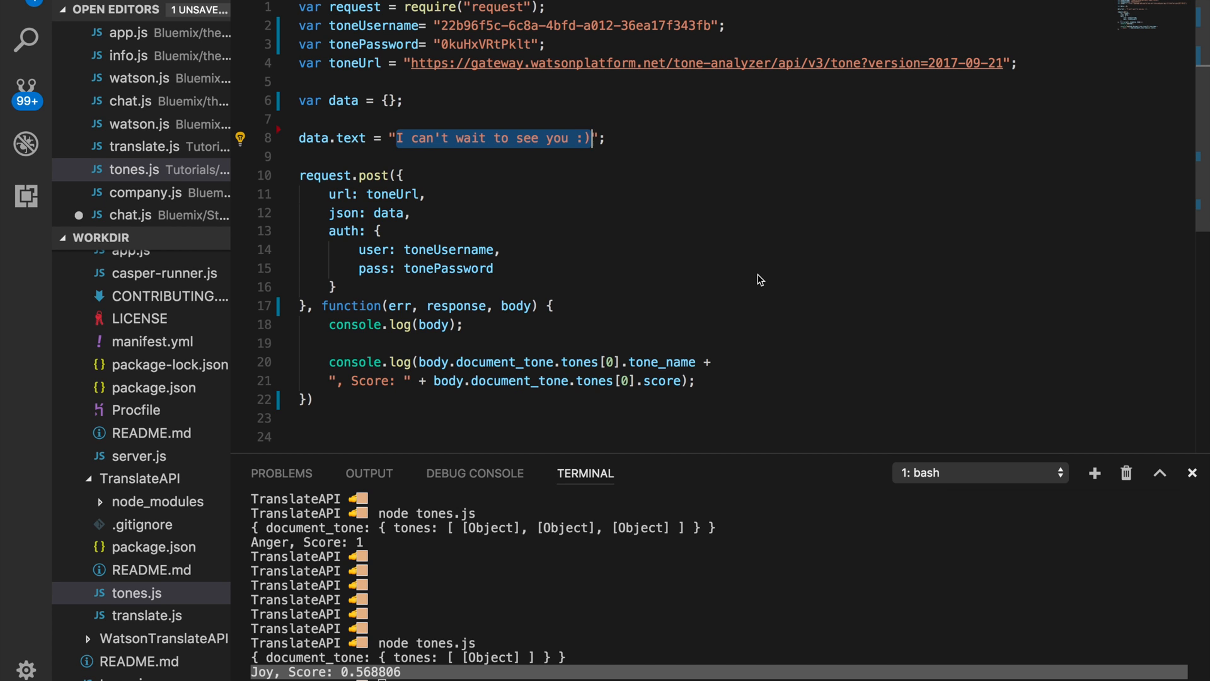